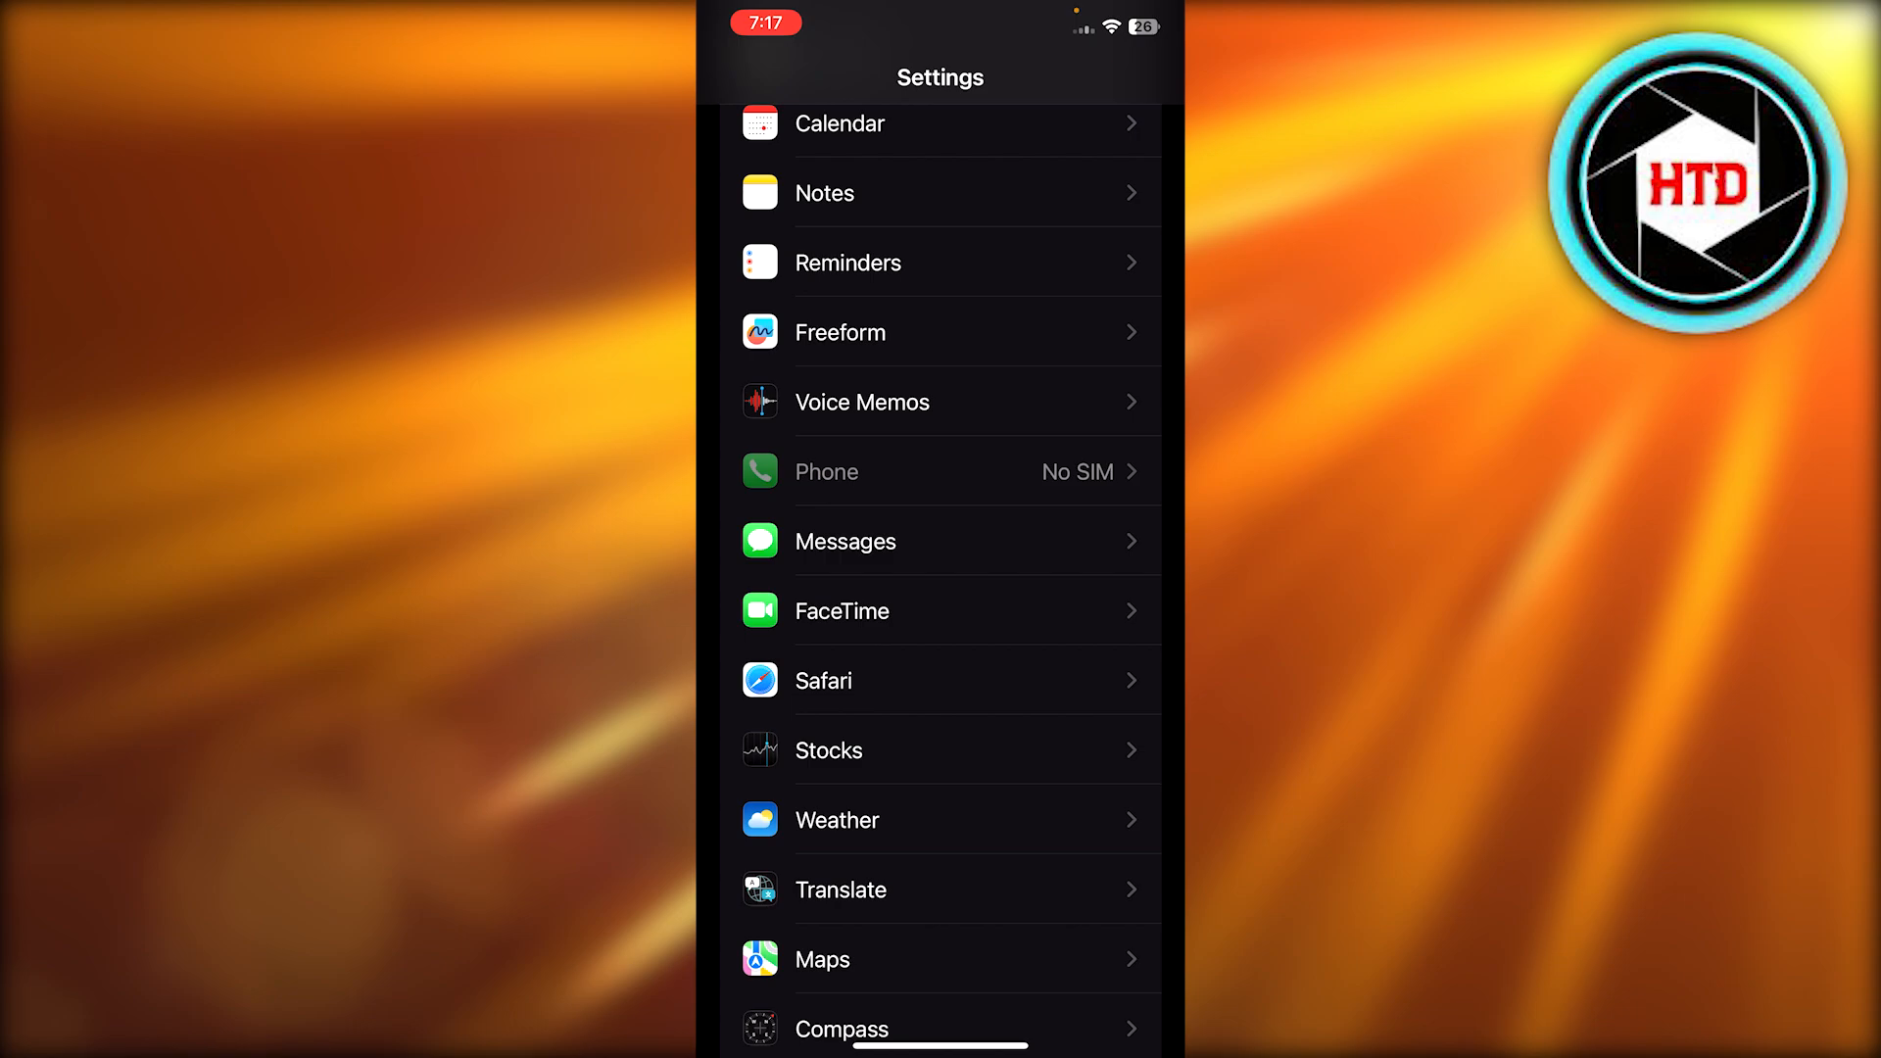
In Messages settings, switch iMessage off and then back on, leaving it enabled
scroll("down", 3)
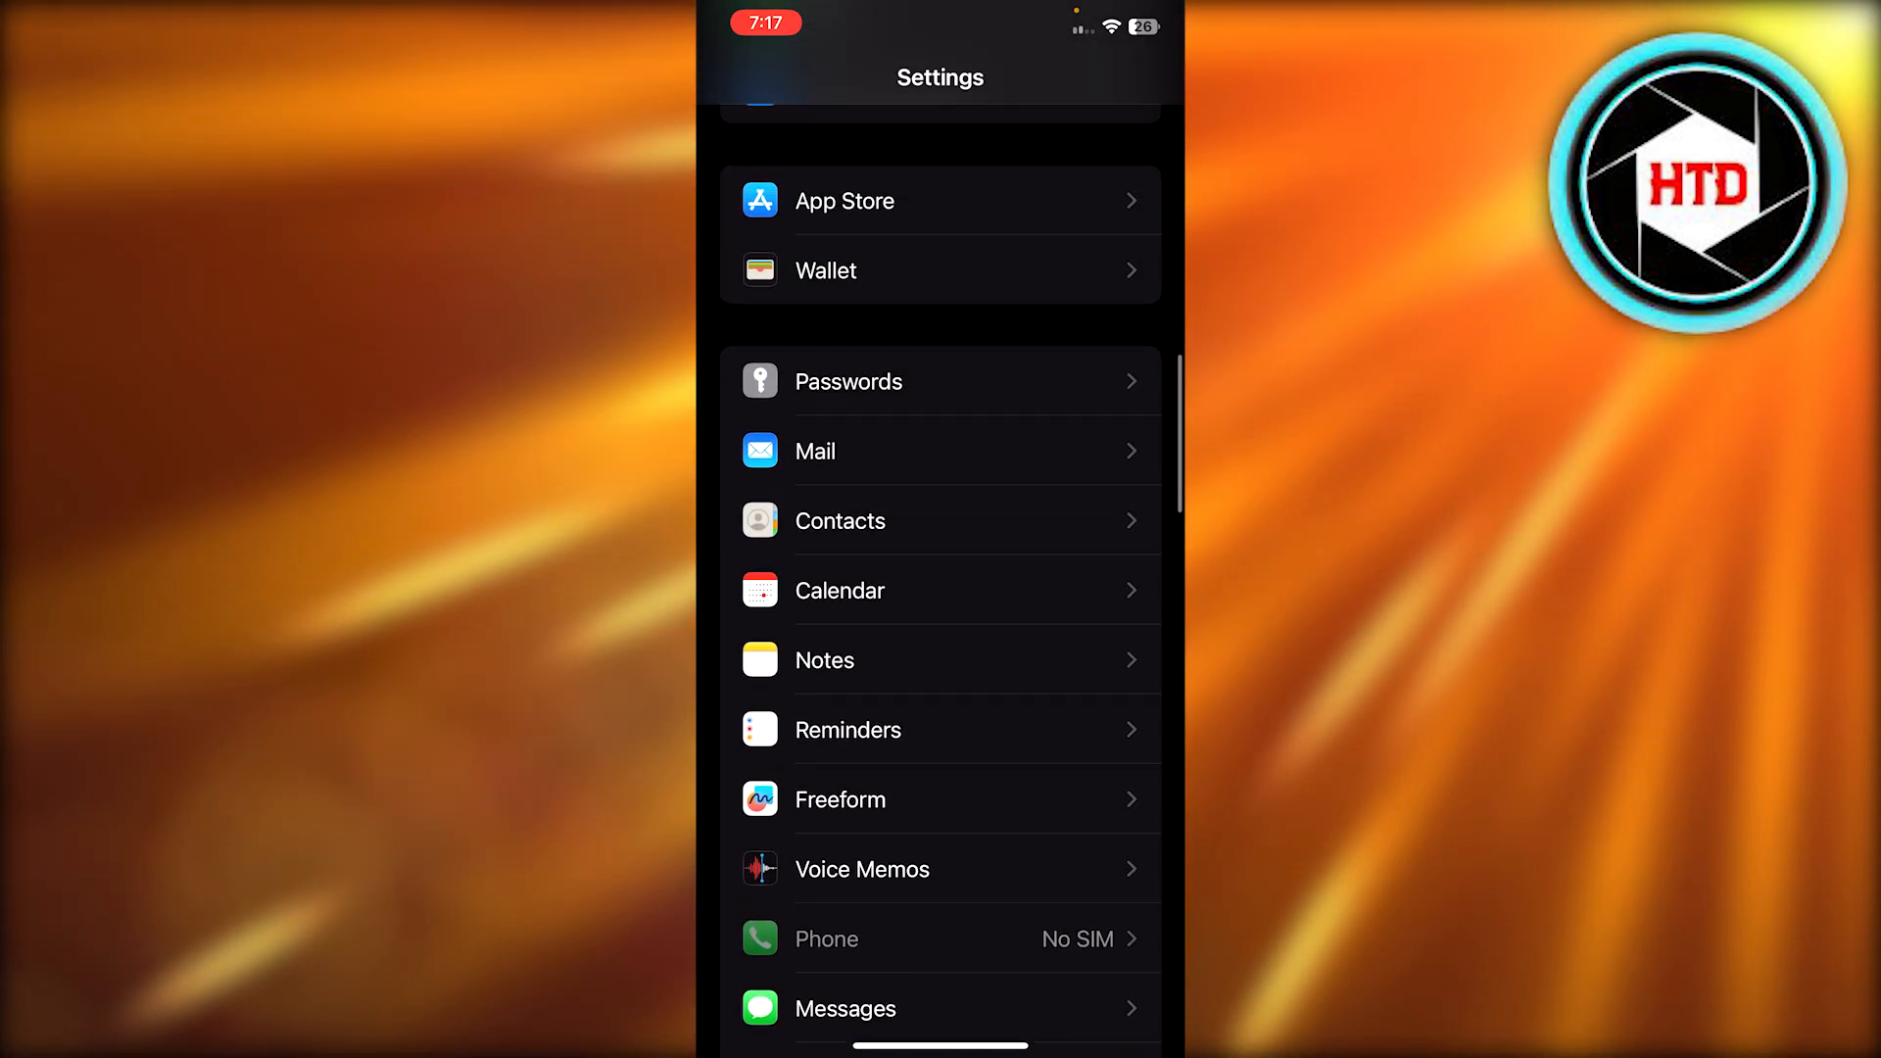
scroll("down", 3)
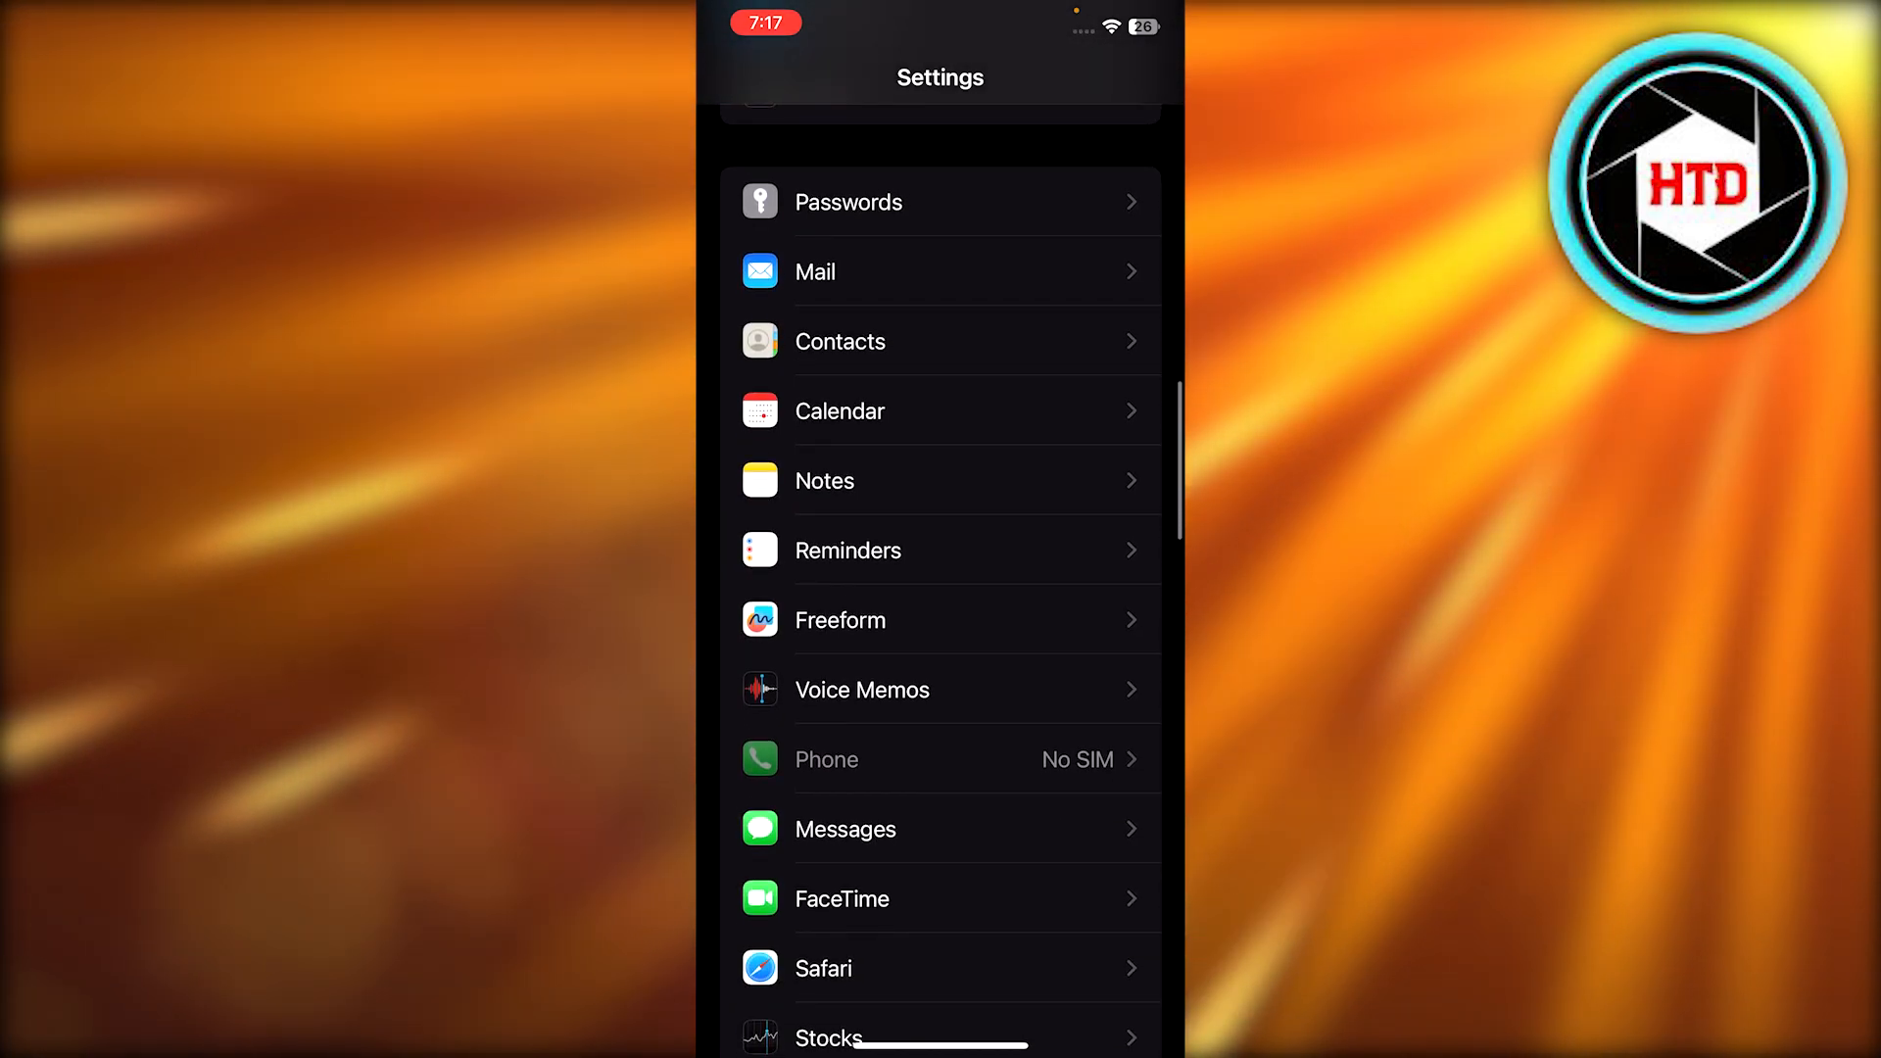
scroll("down", 3)
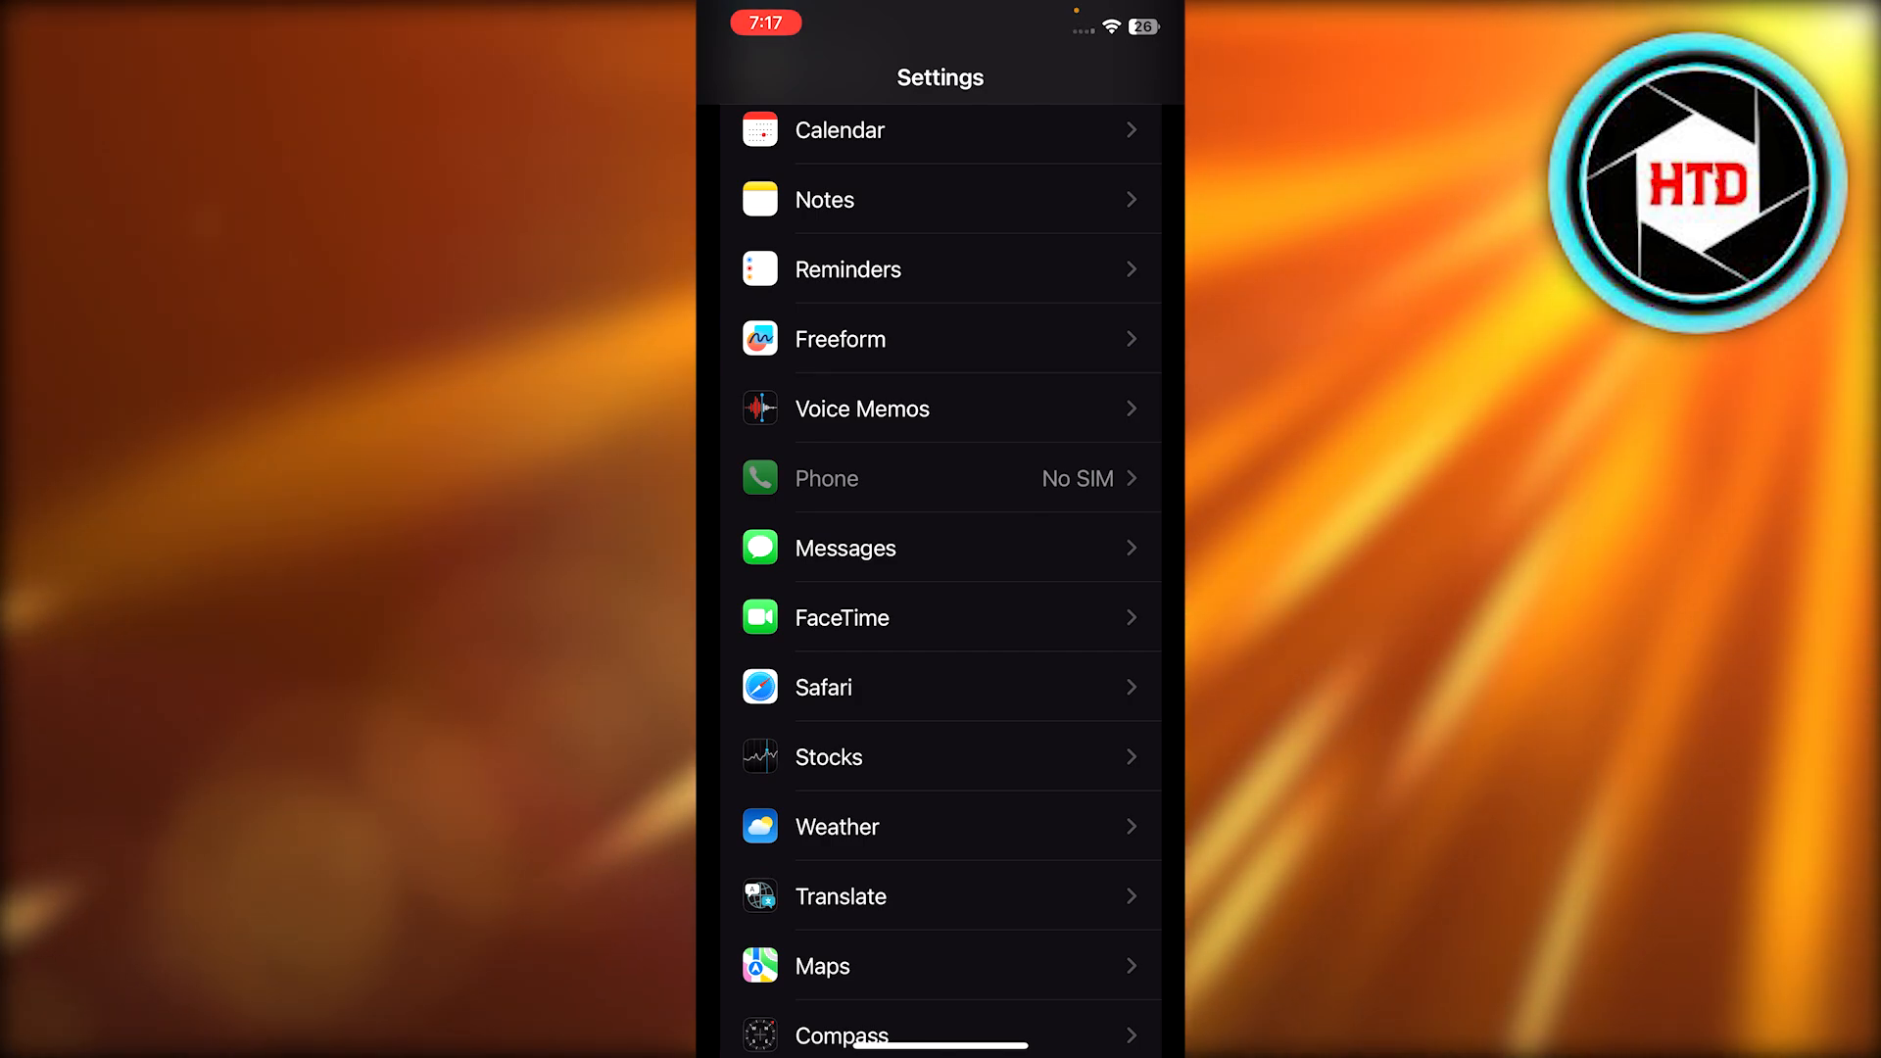
left_click(843, 549)
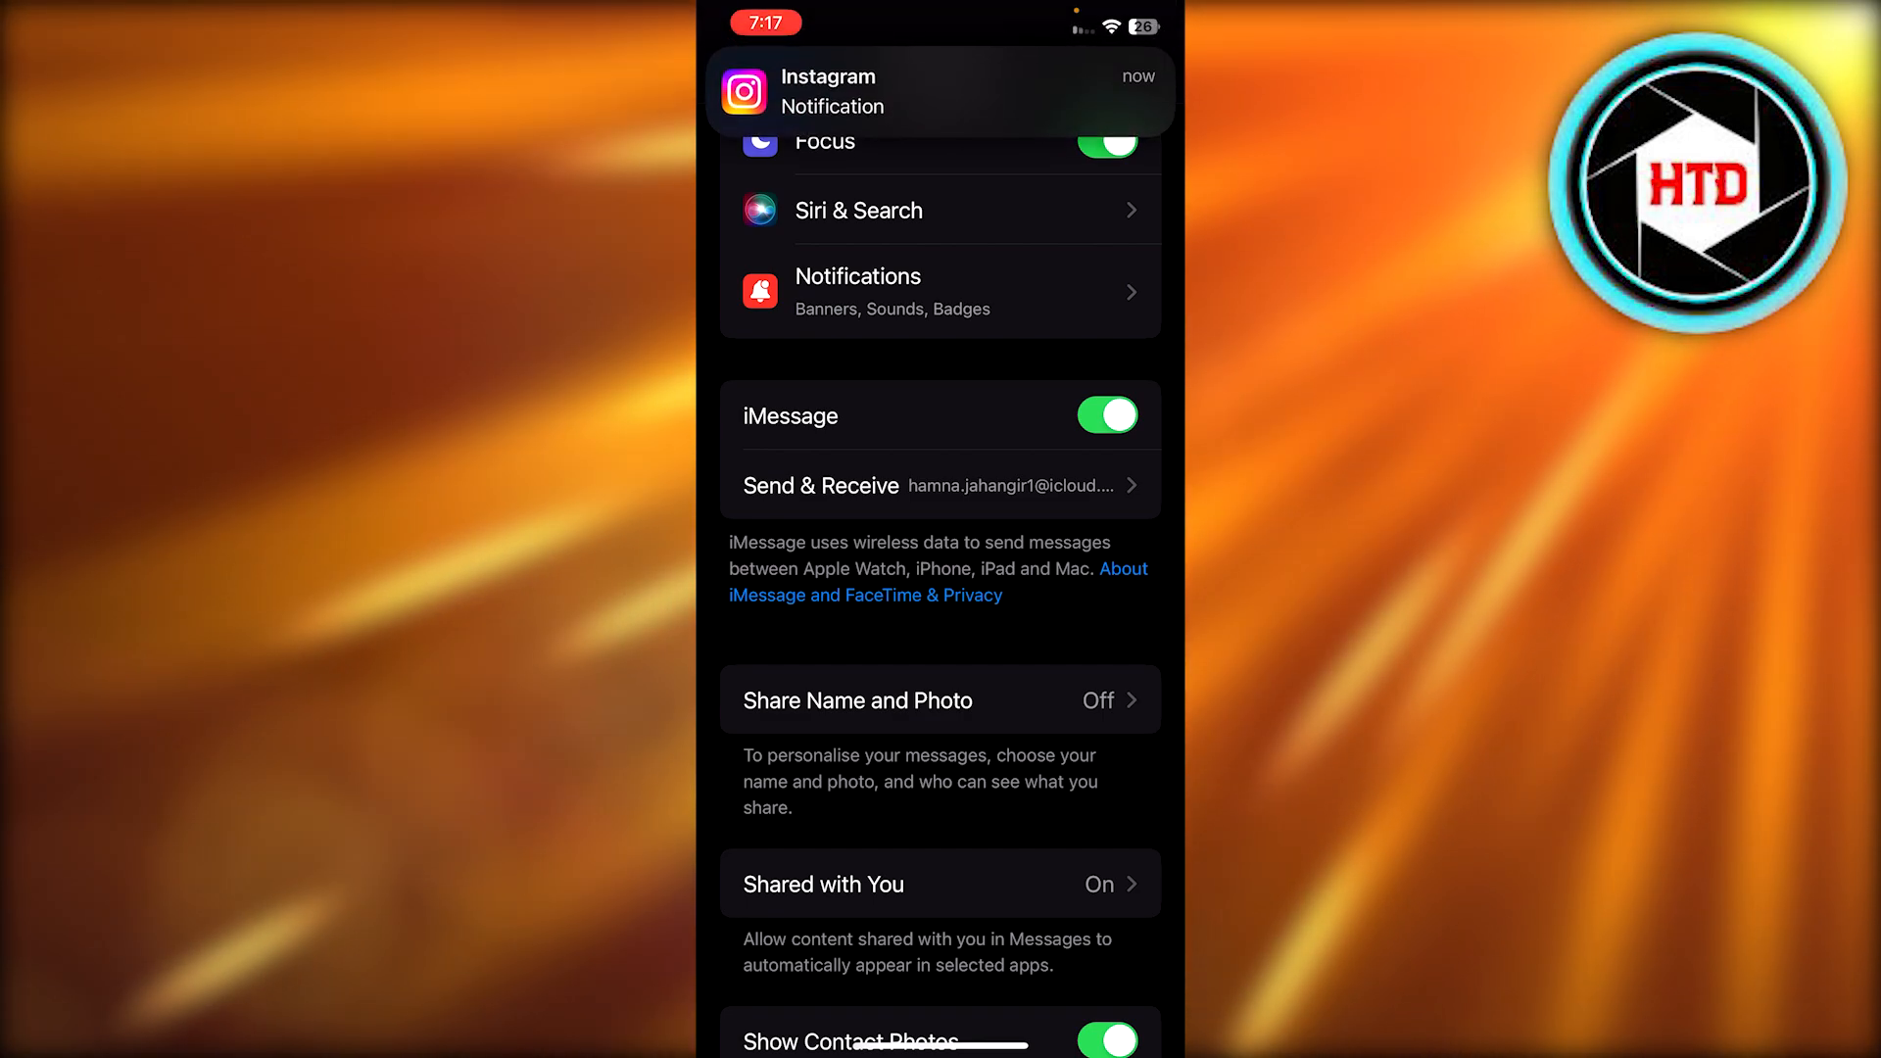
left_click(1105, 415)
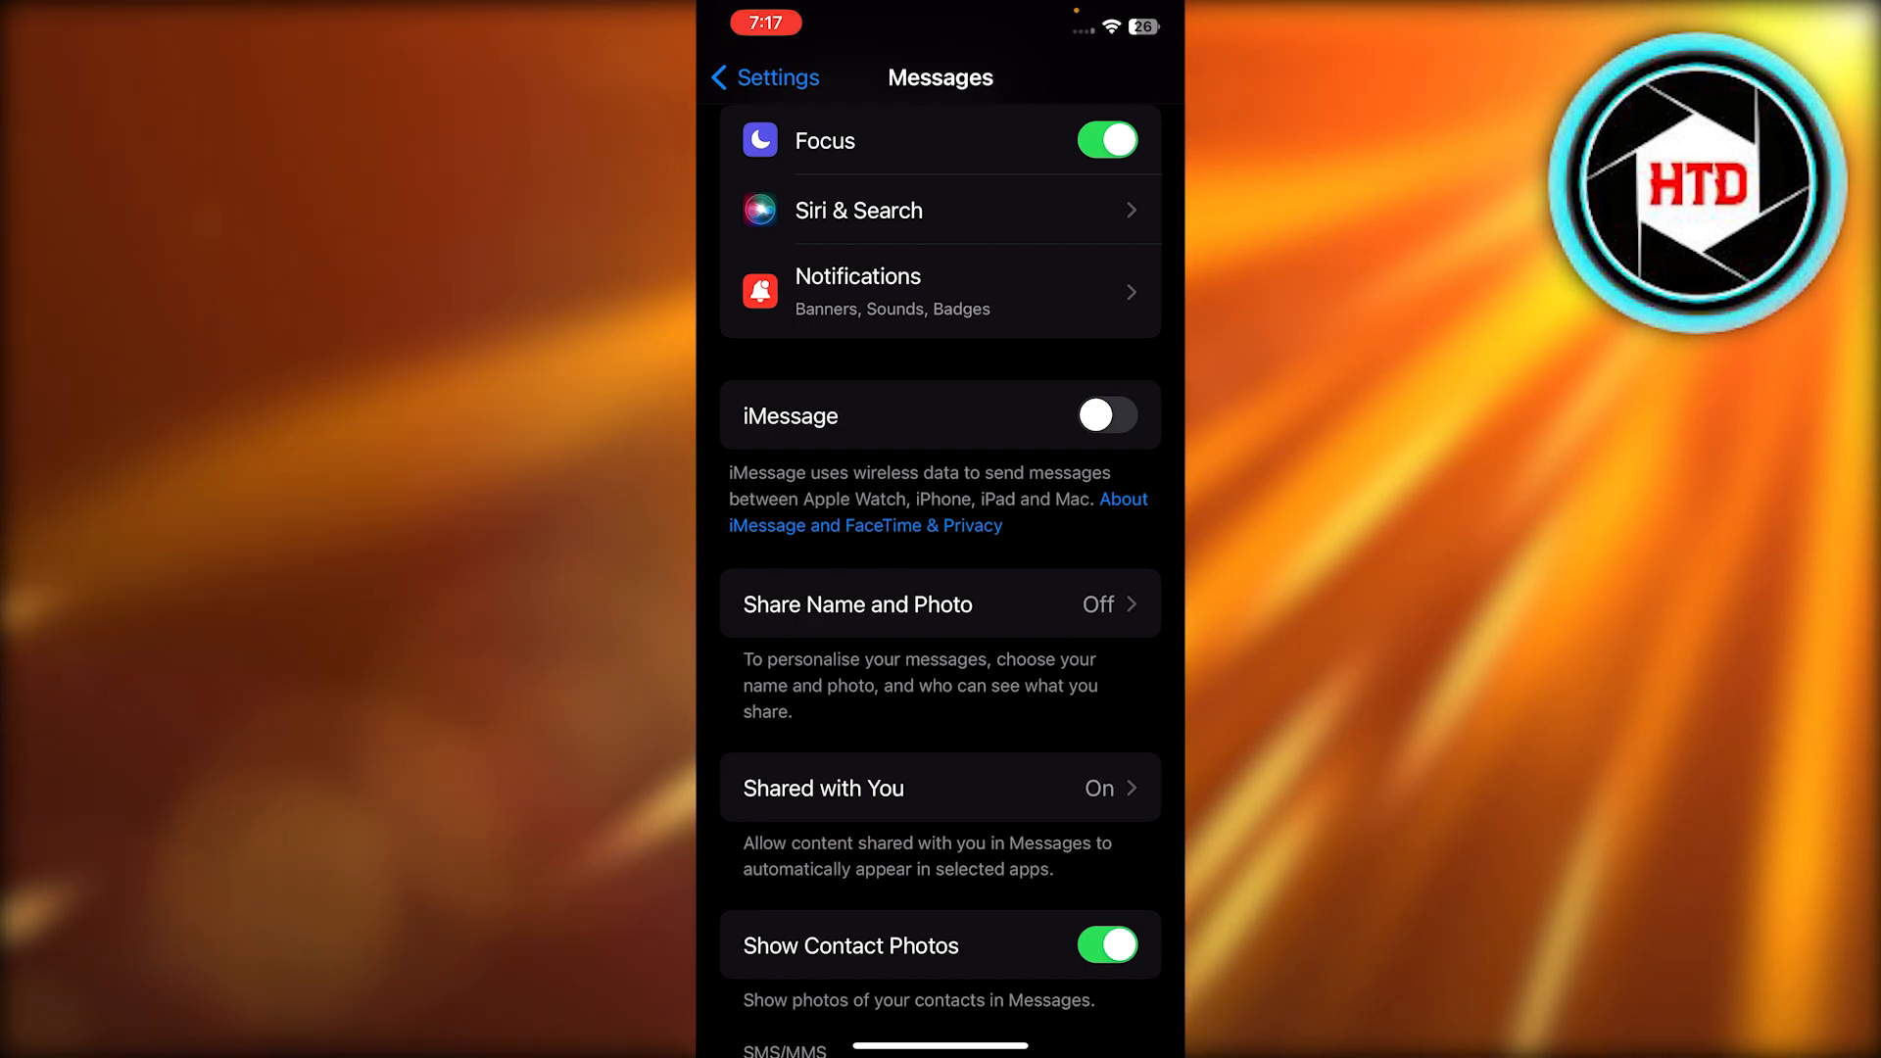
left_click(1105, 415)
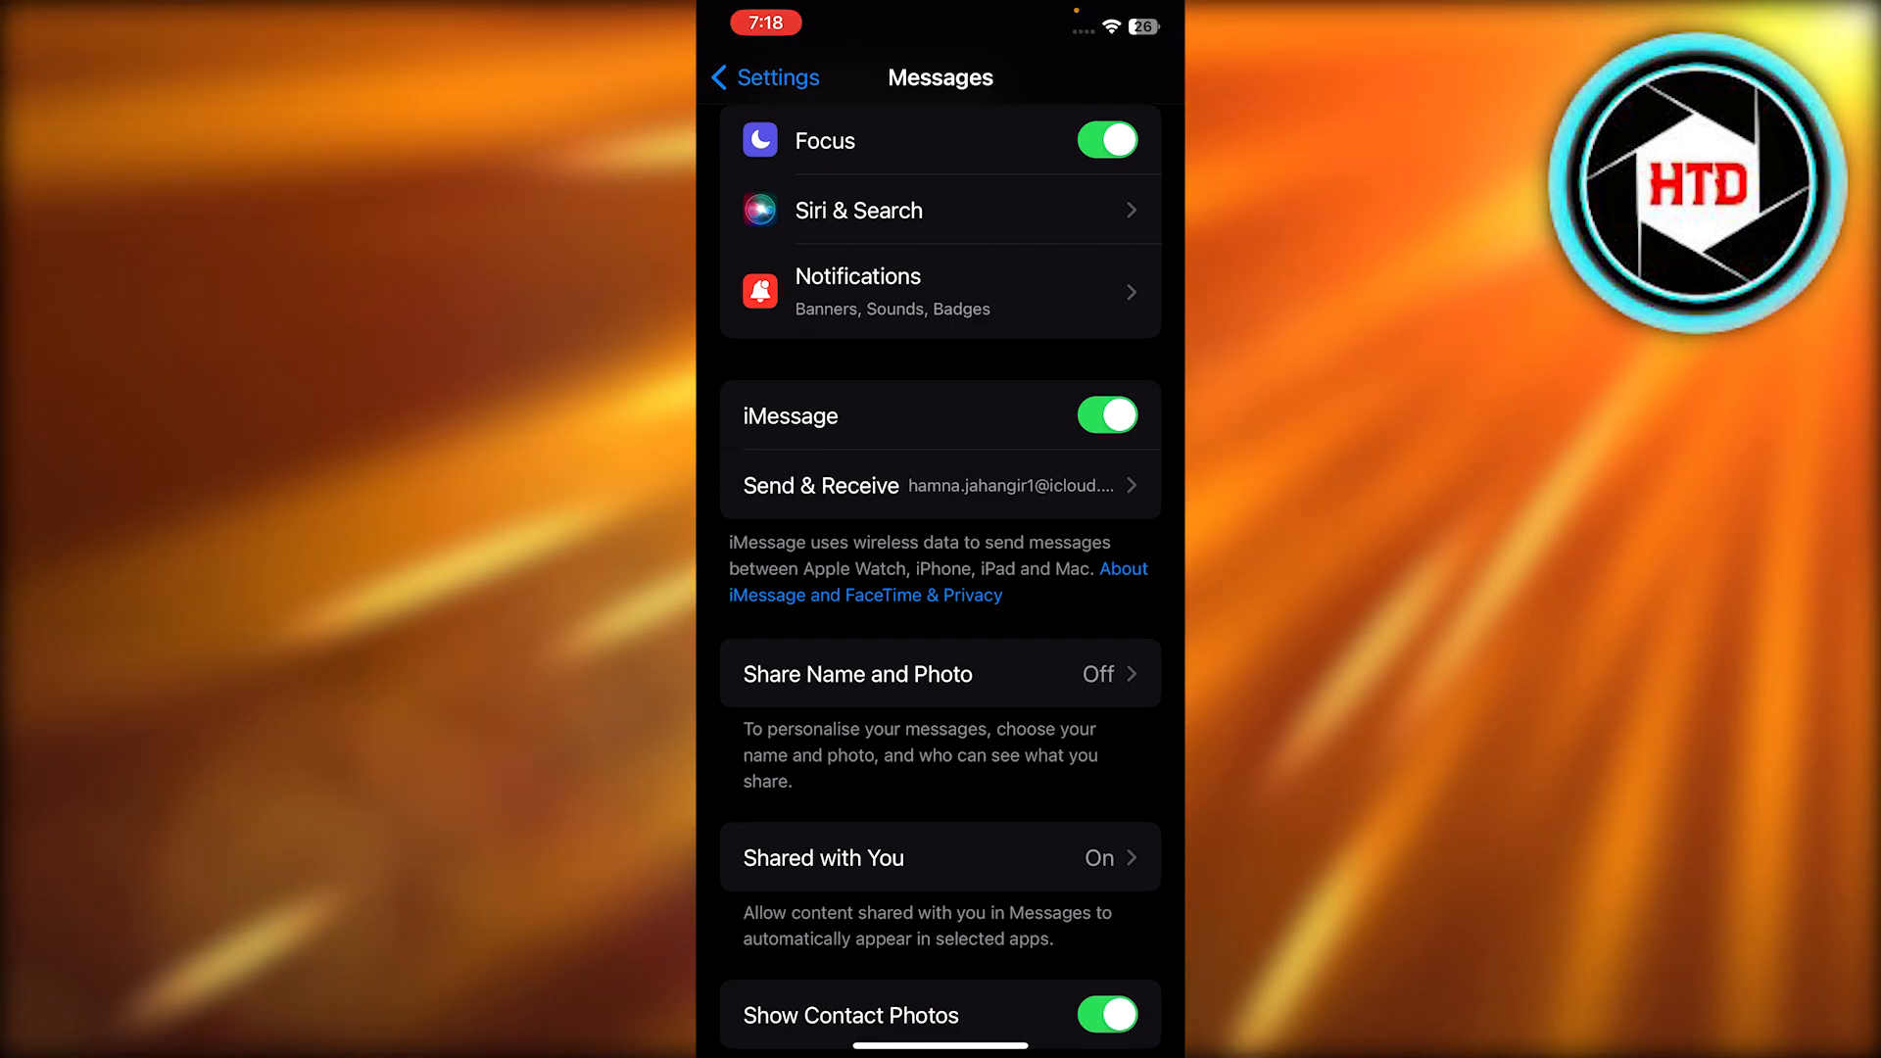
scroll("down", 3)
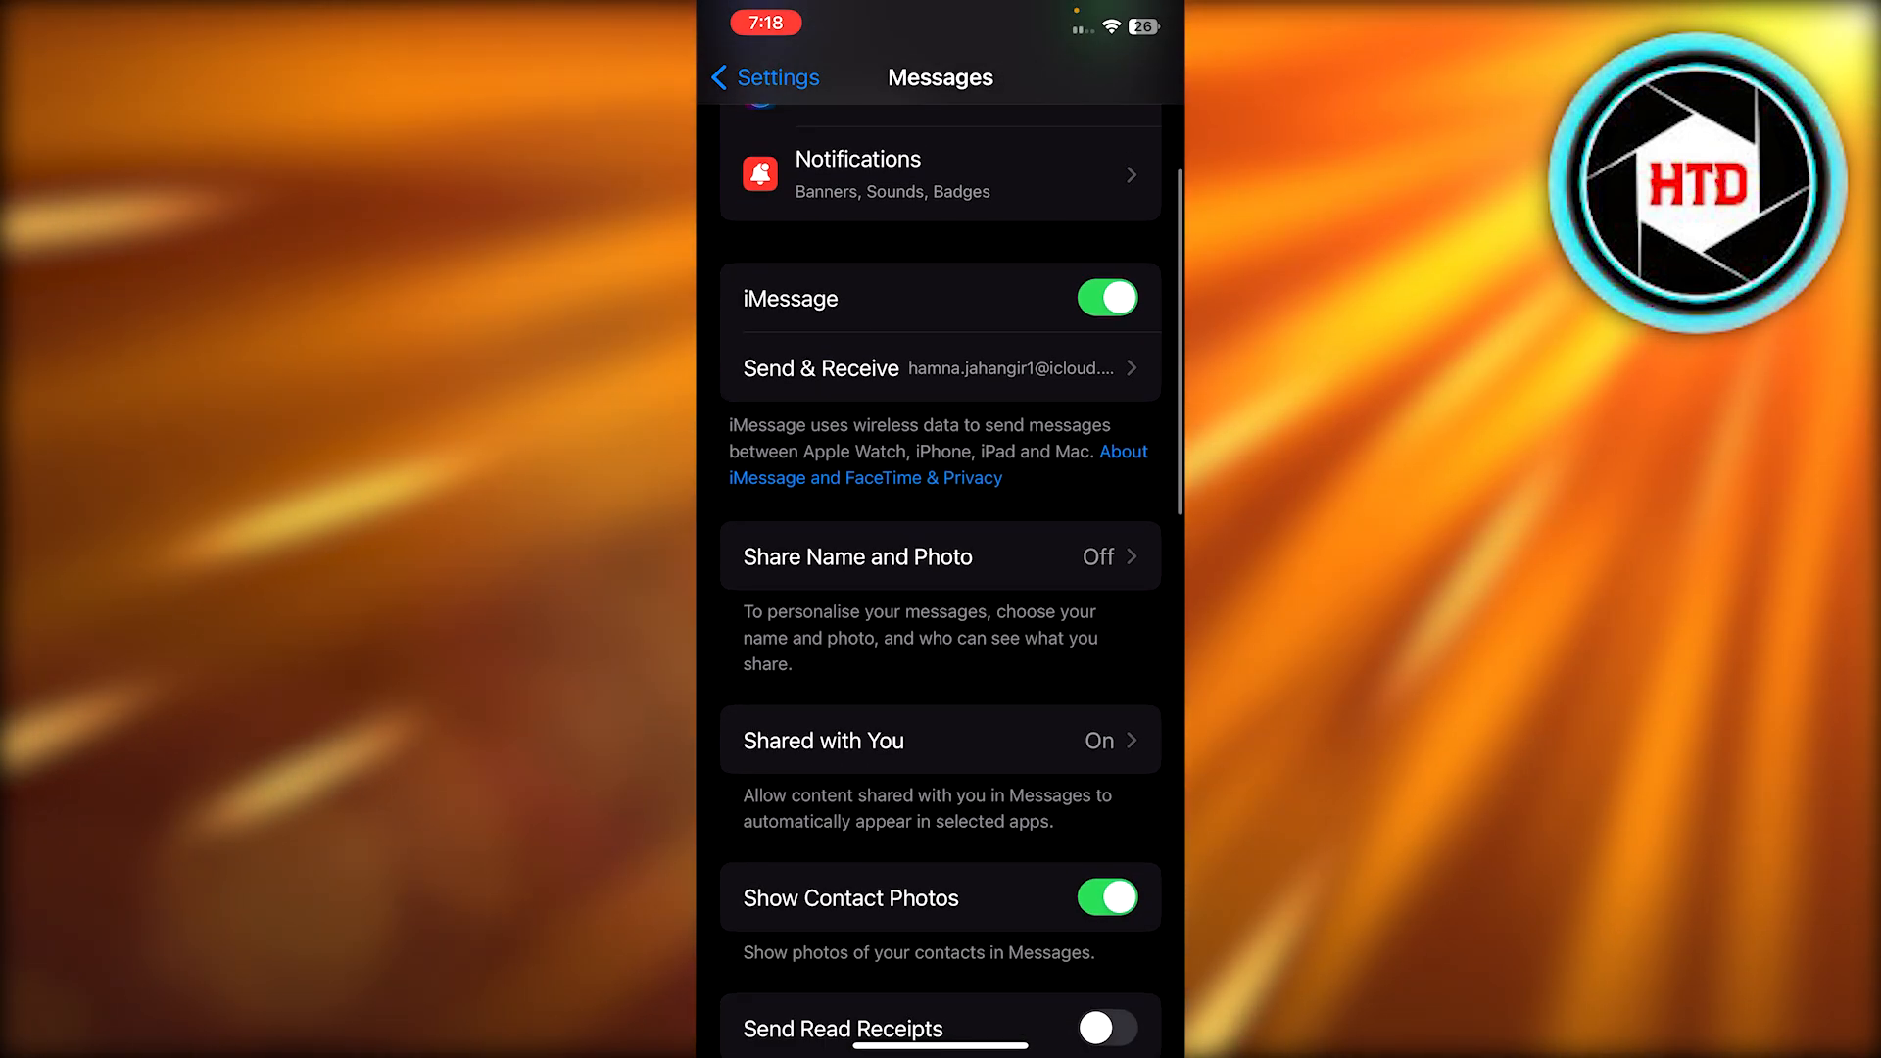
scroll("down", 3)
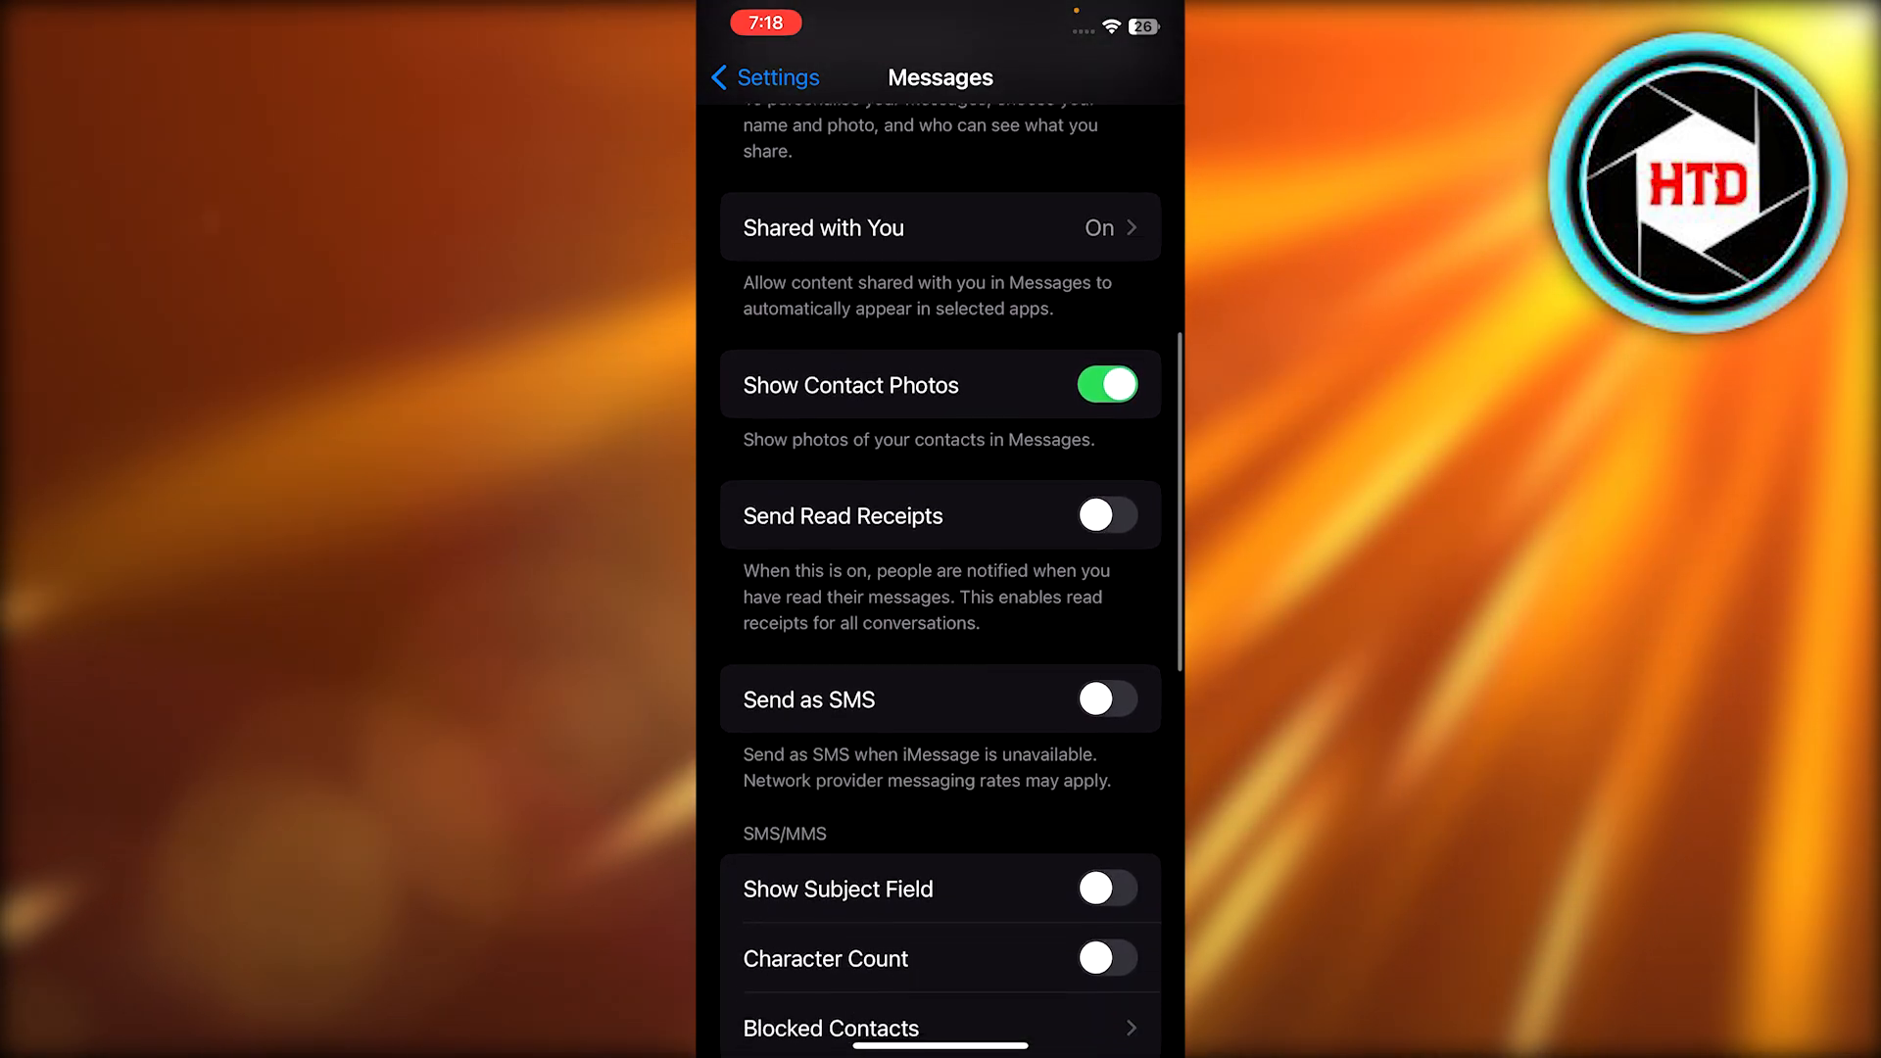
scroll("down", 3)
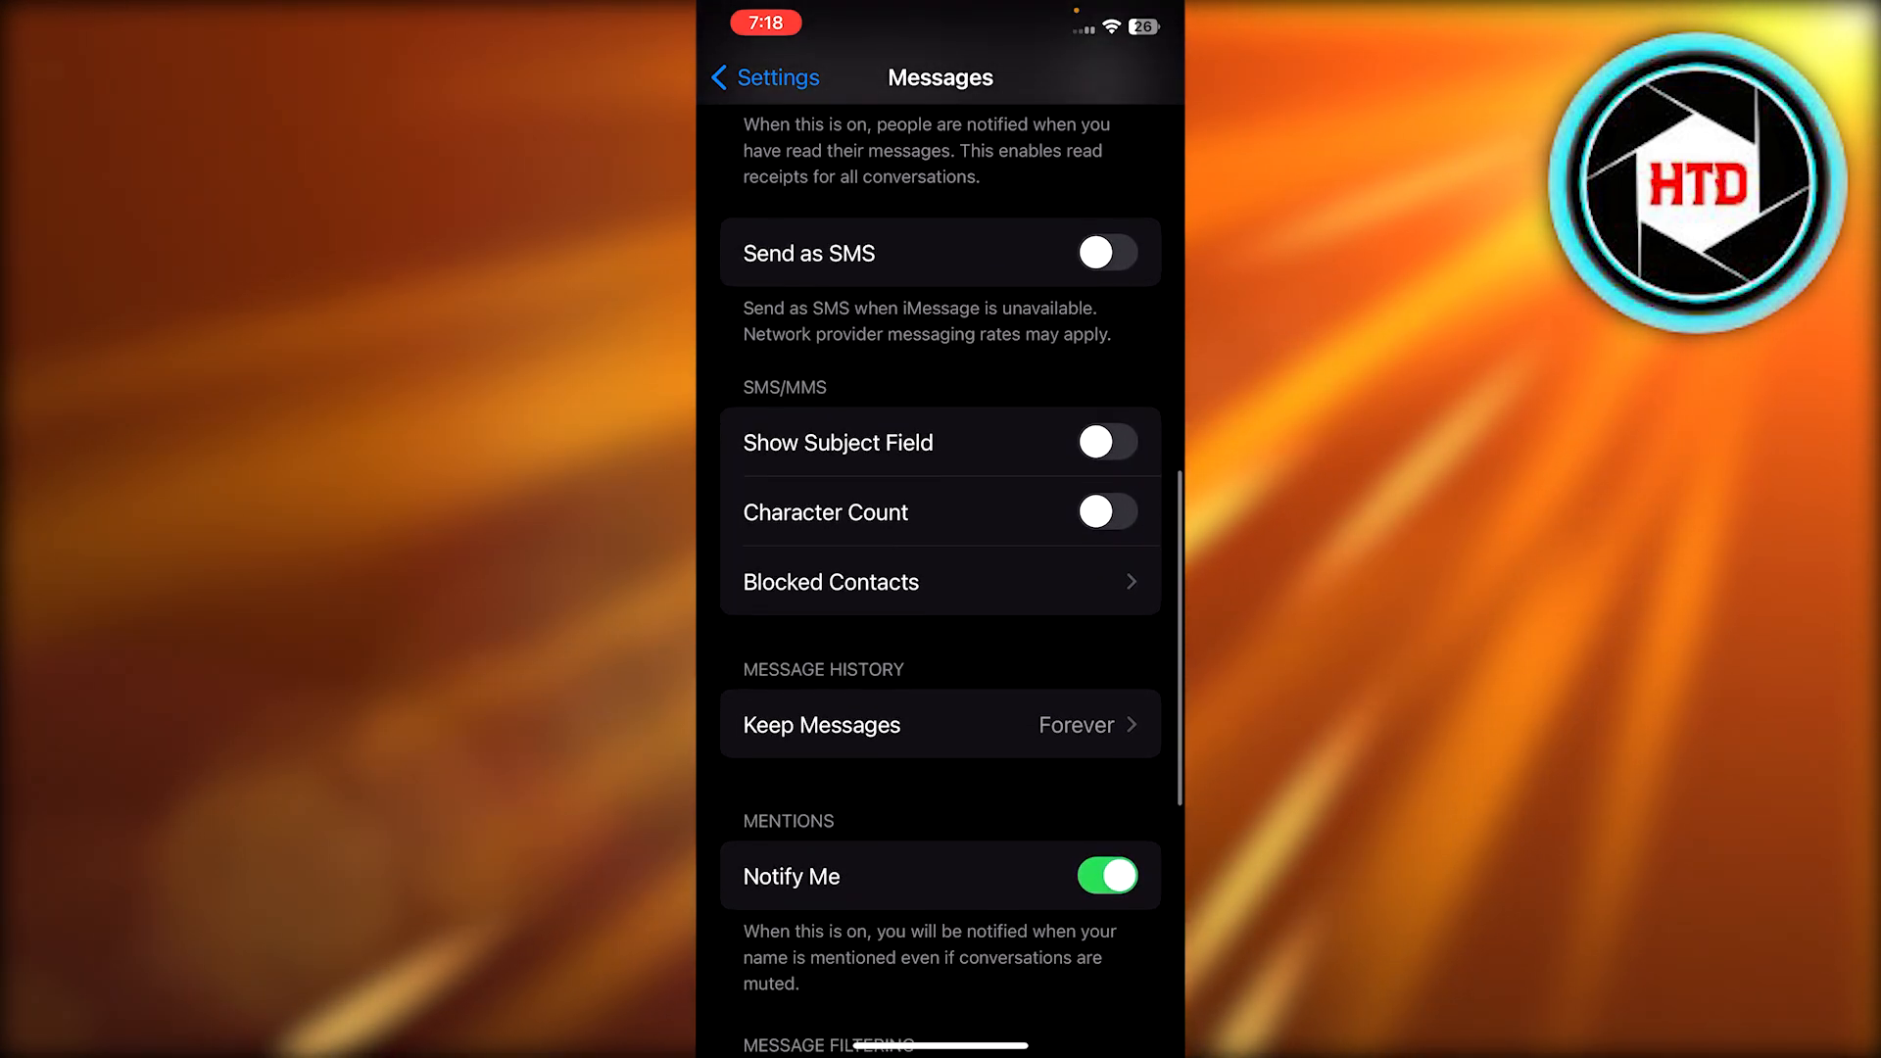
scroll("down", 3)
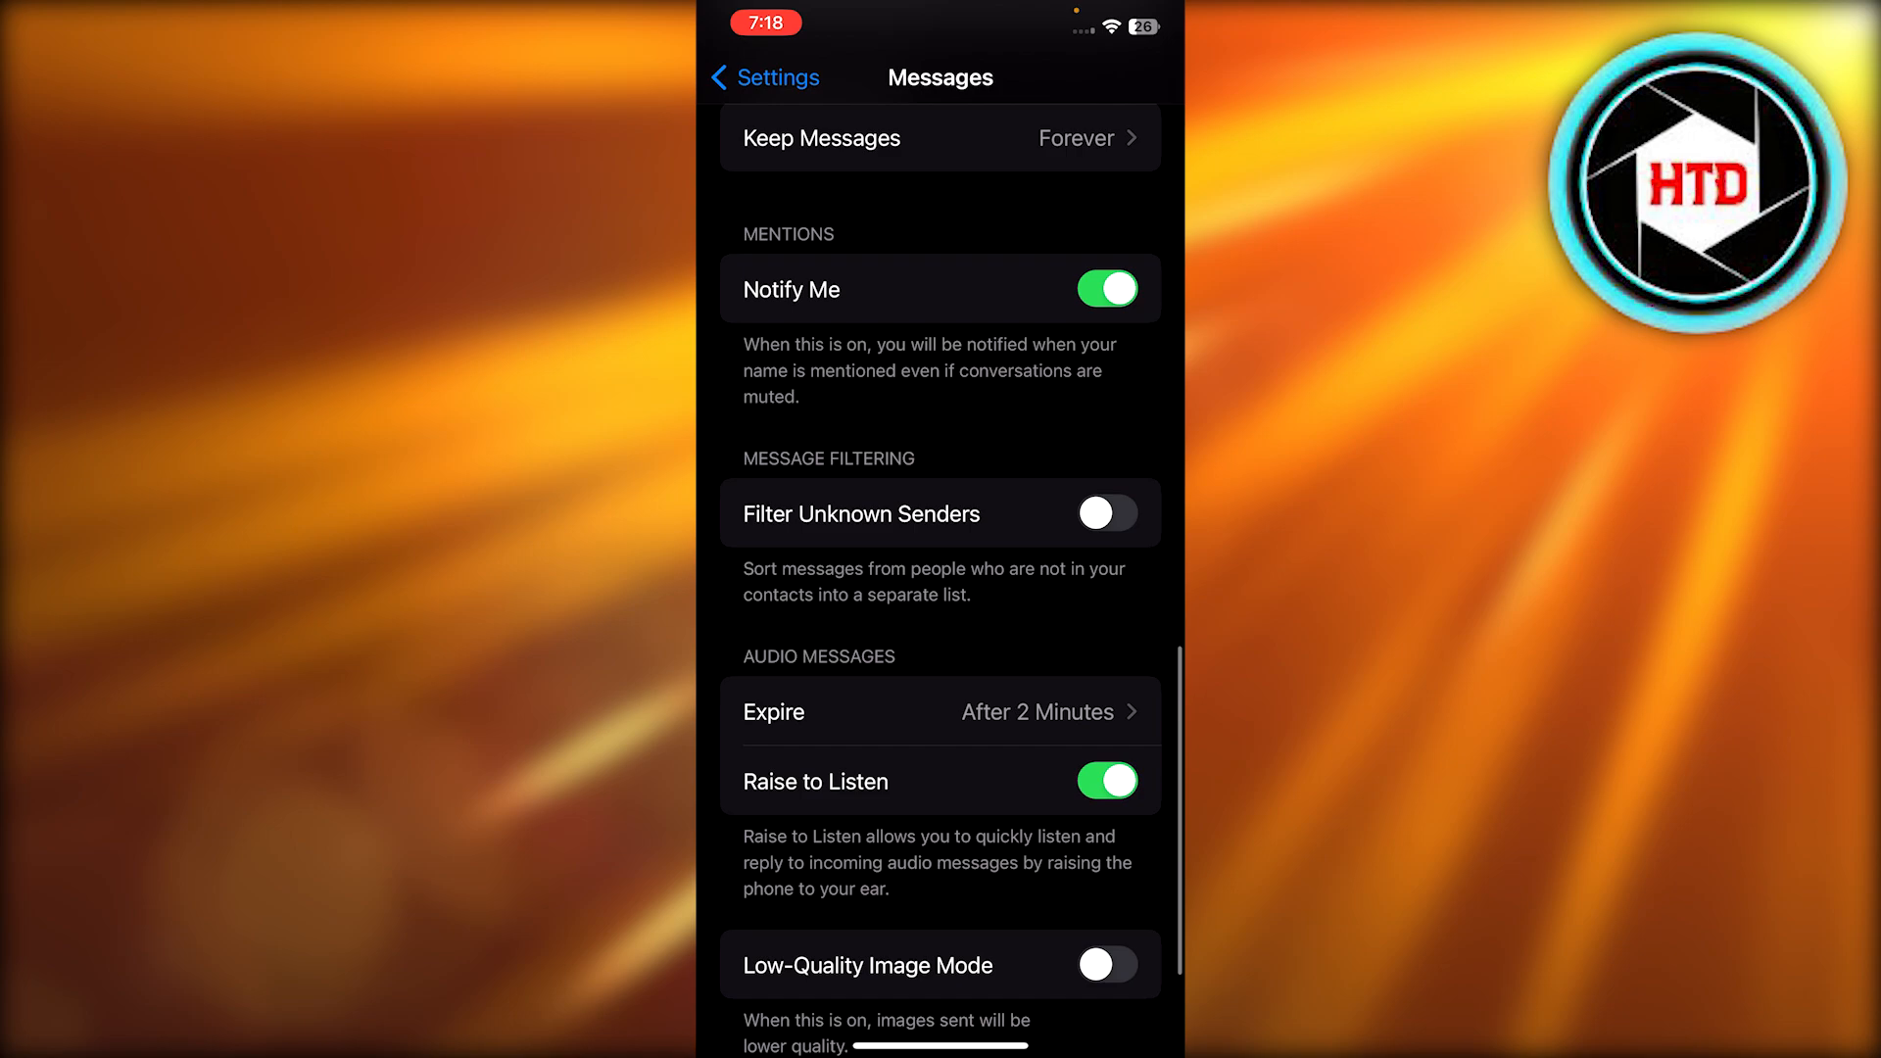
scroll("down", 3)
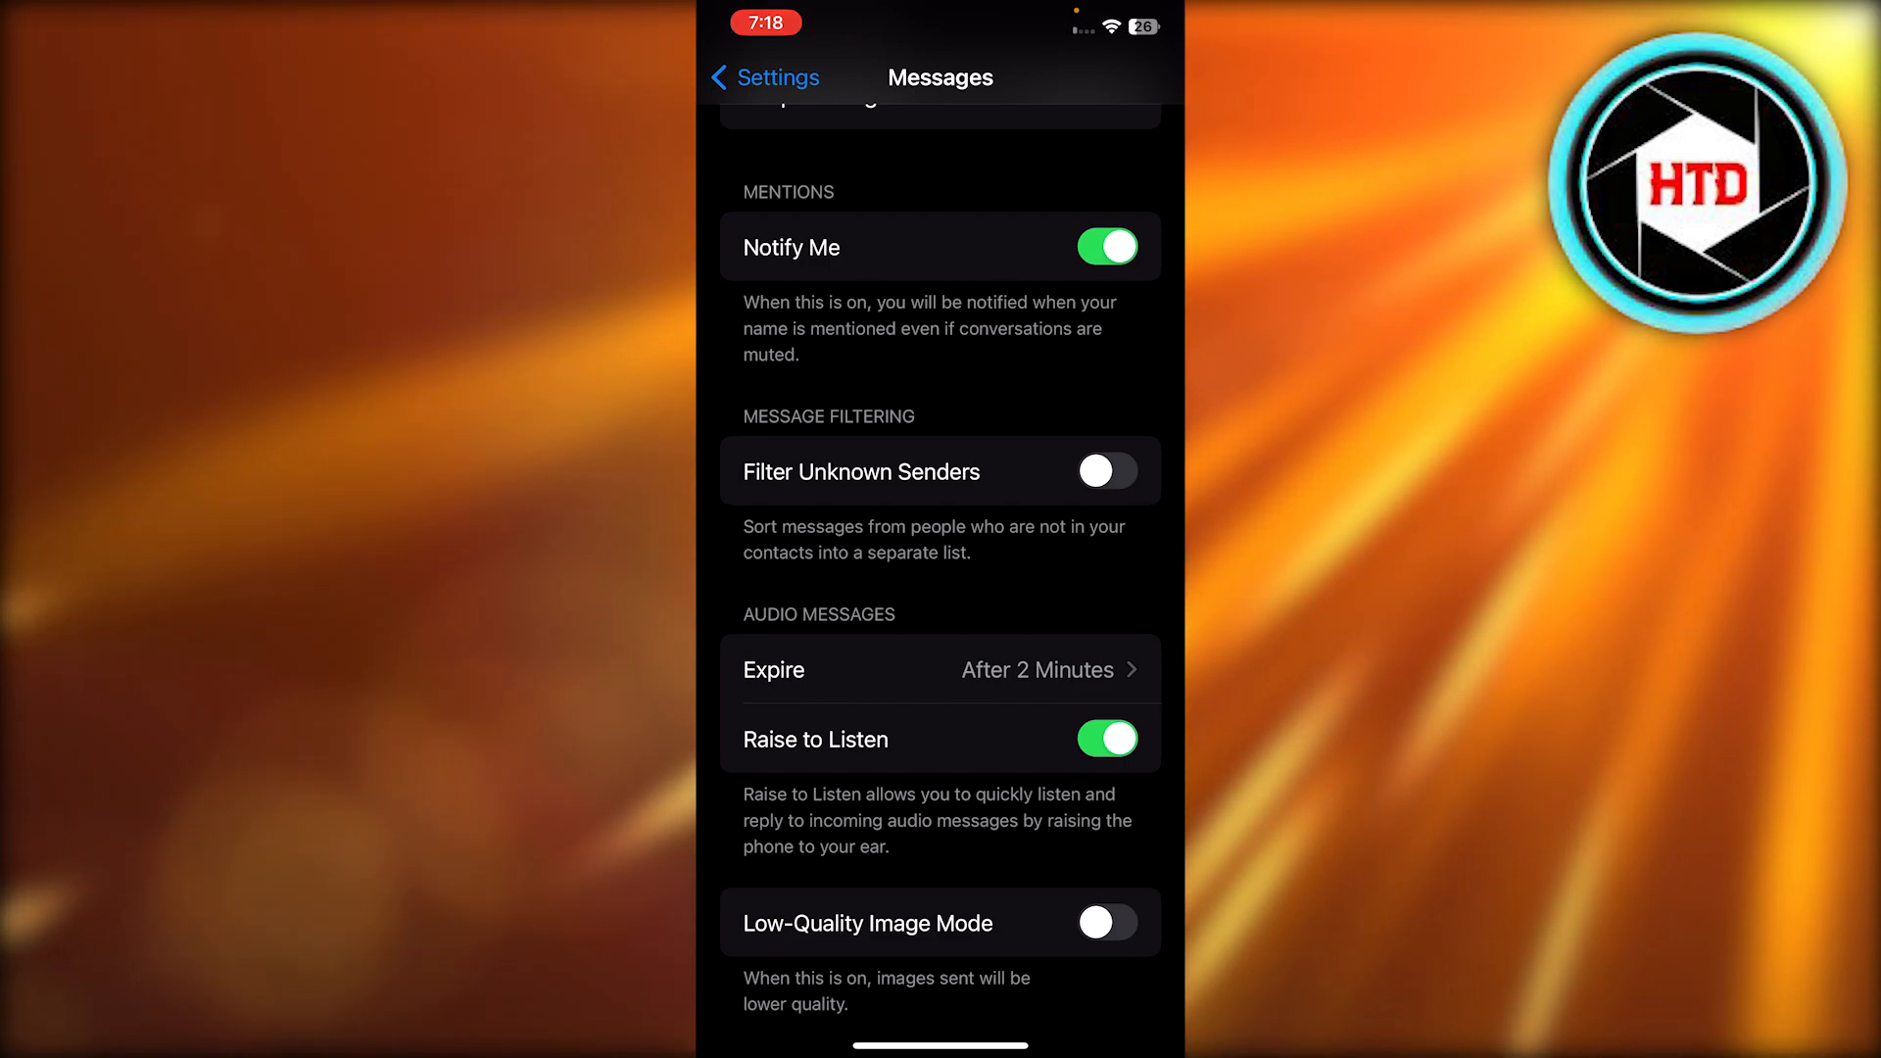
left_click(1104, 471)
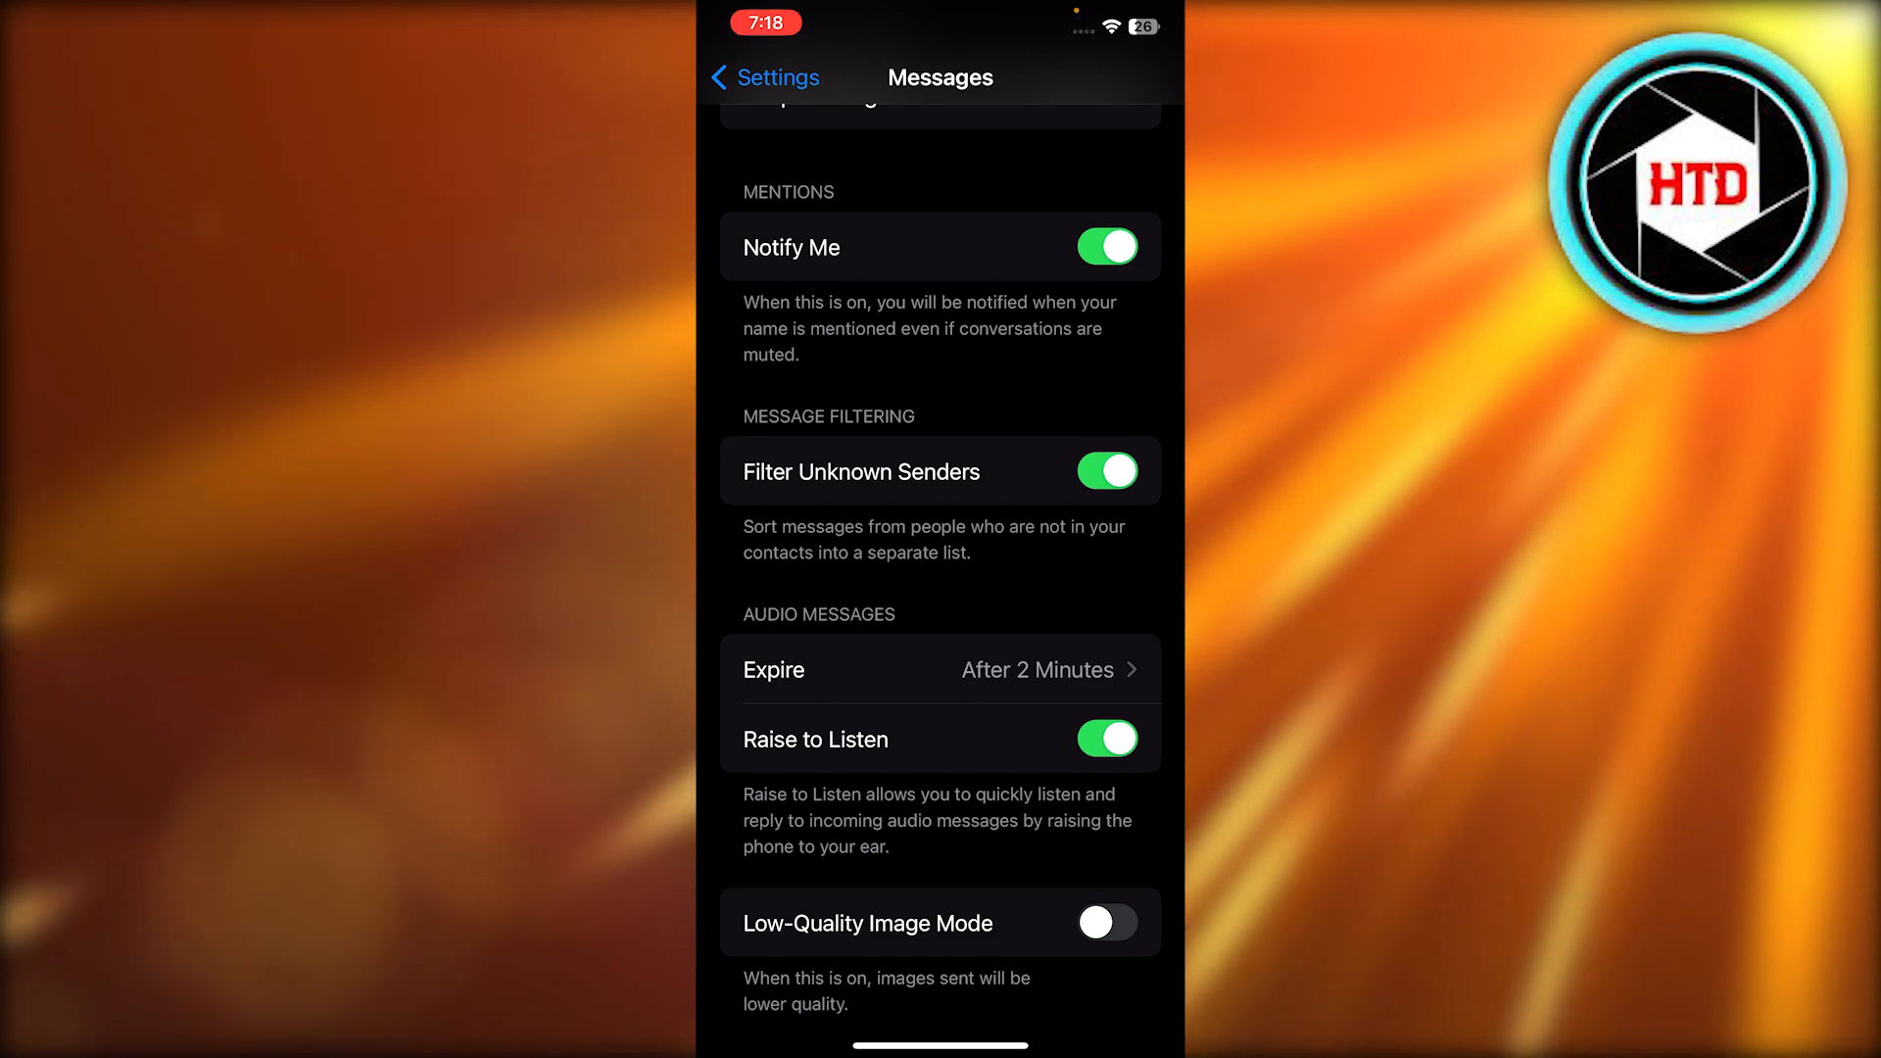
left_click(1103, 471)
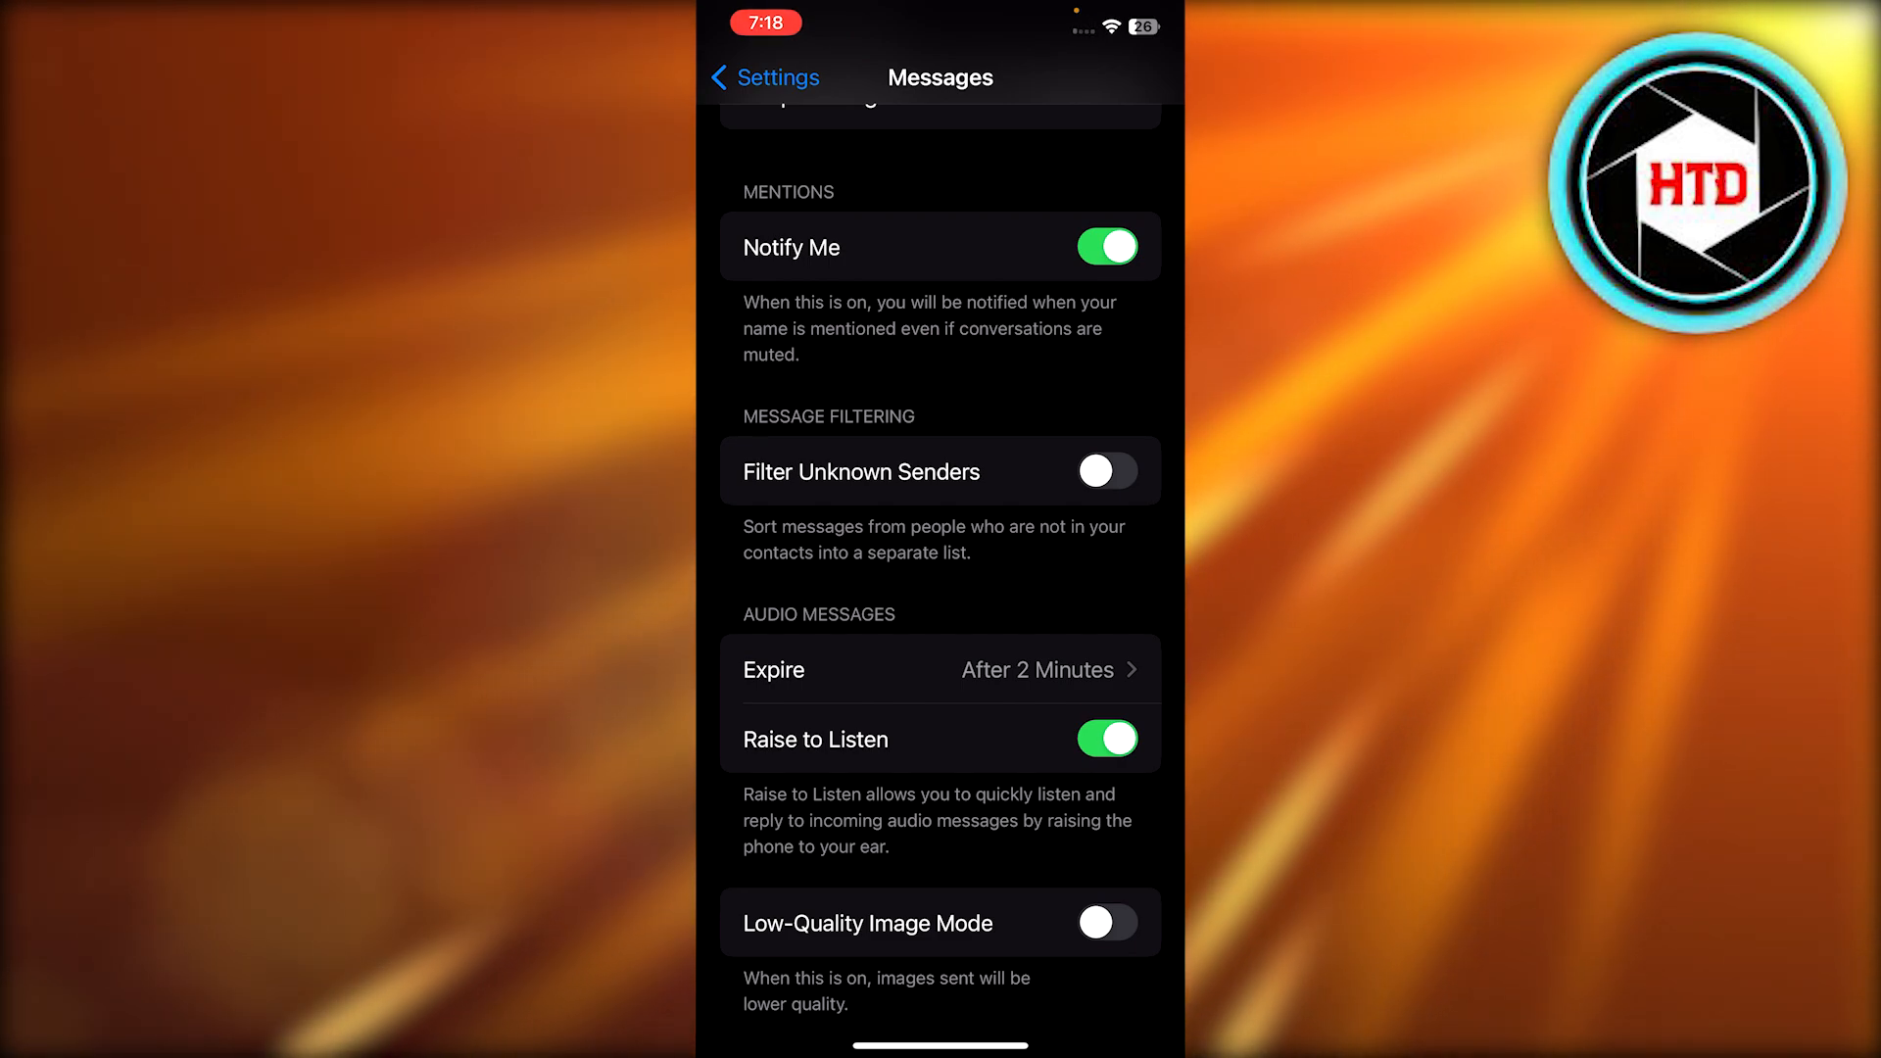
Scroll back through the Messages settings and return to the iPhone home screen
scroll("down", 3)
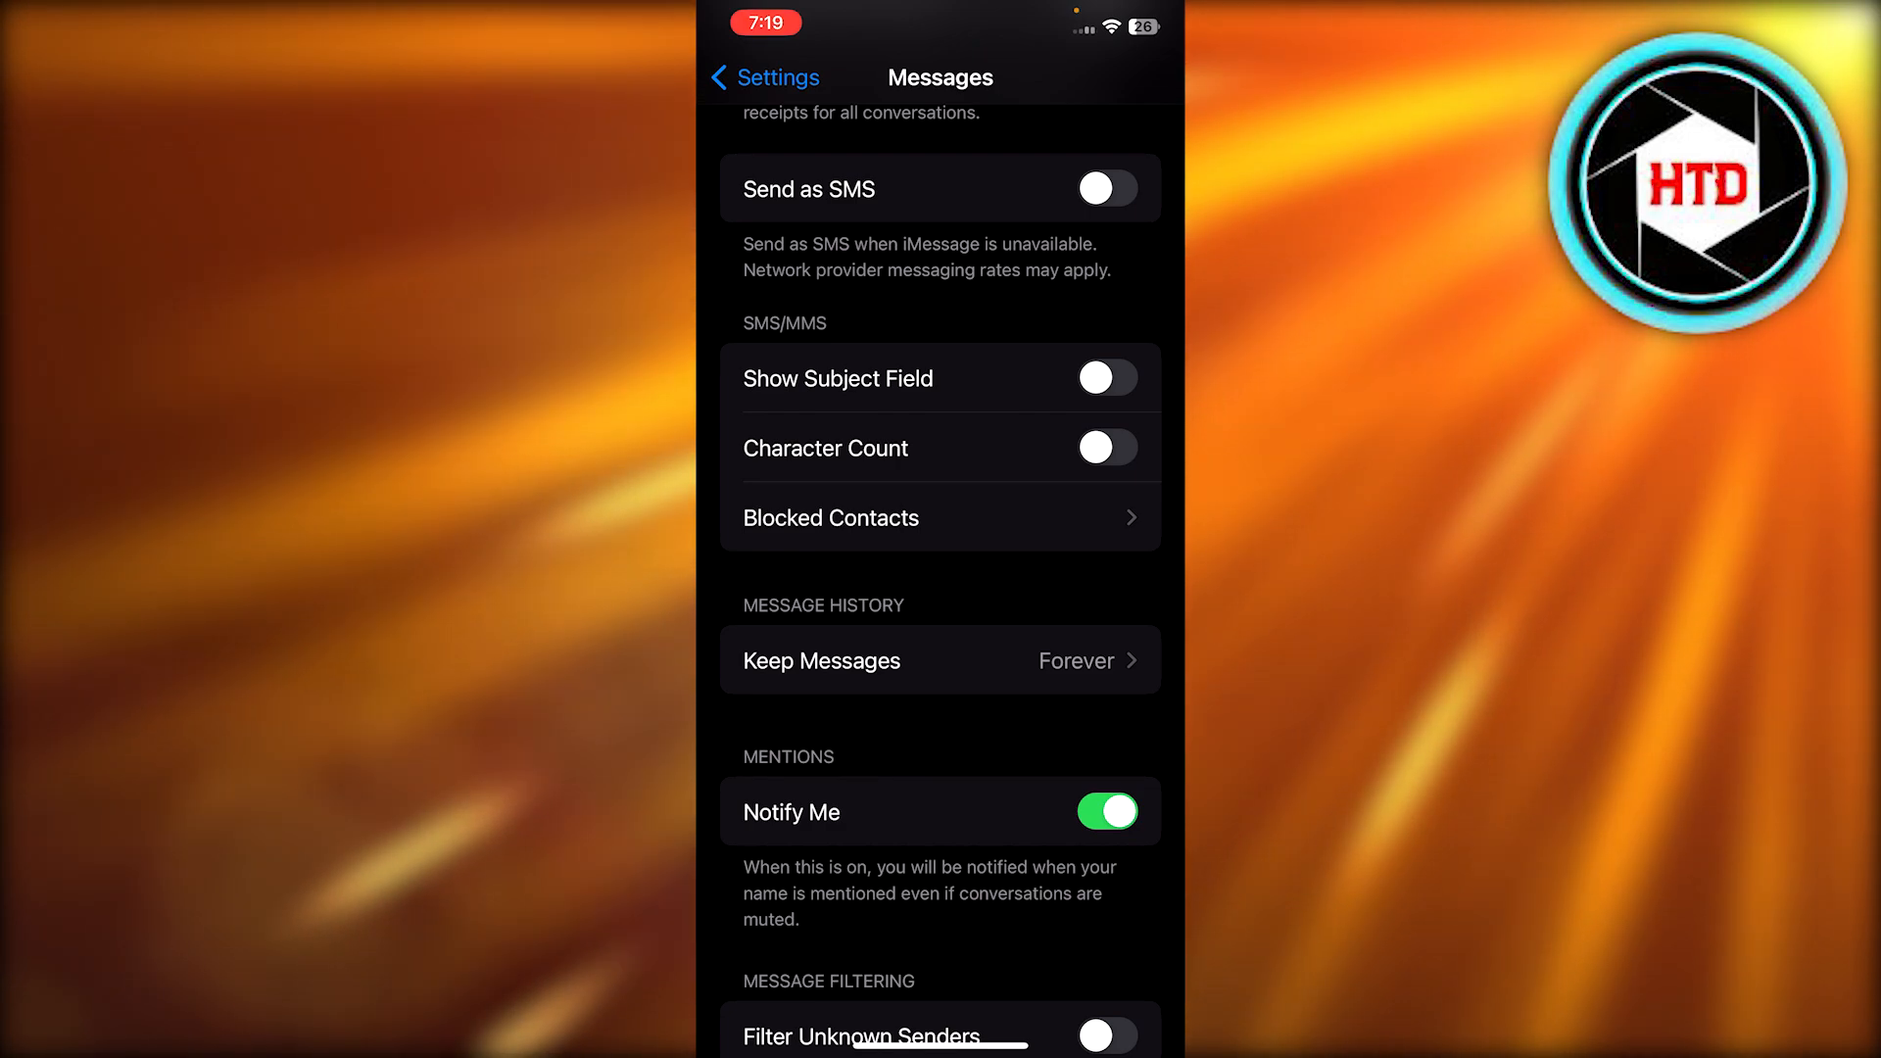
scroll("down", 3)
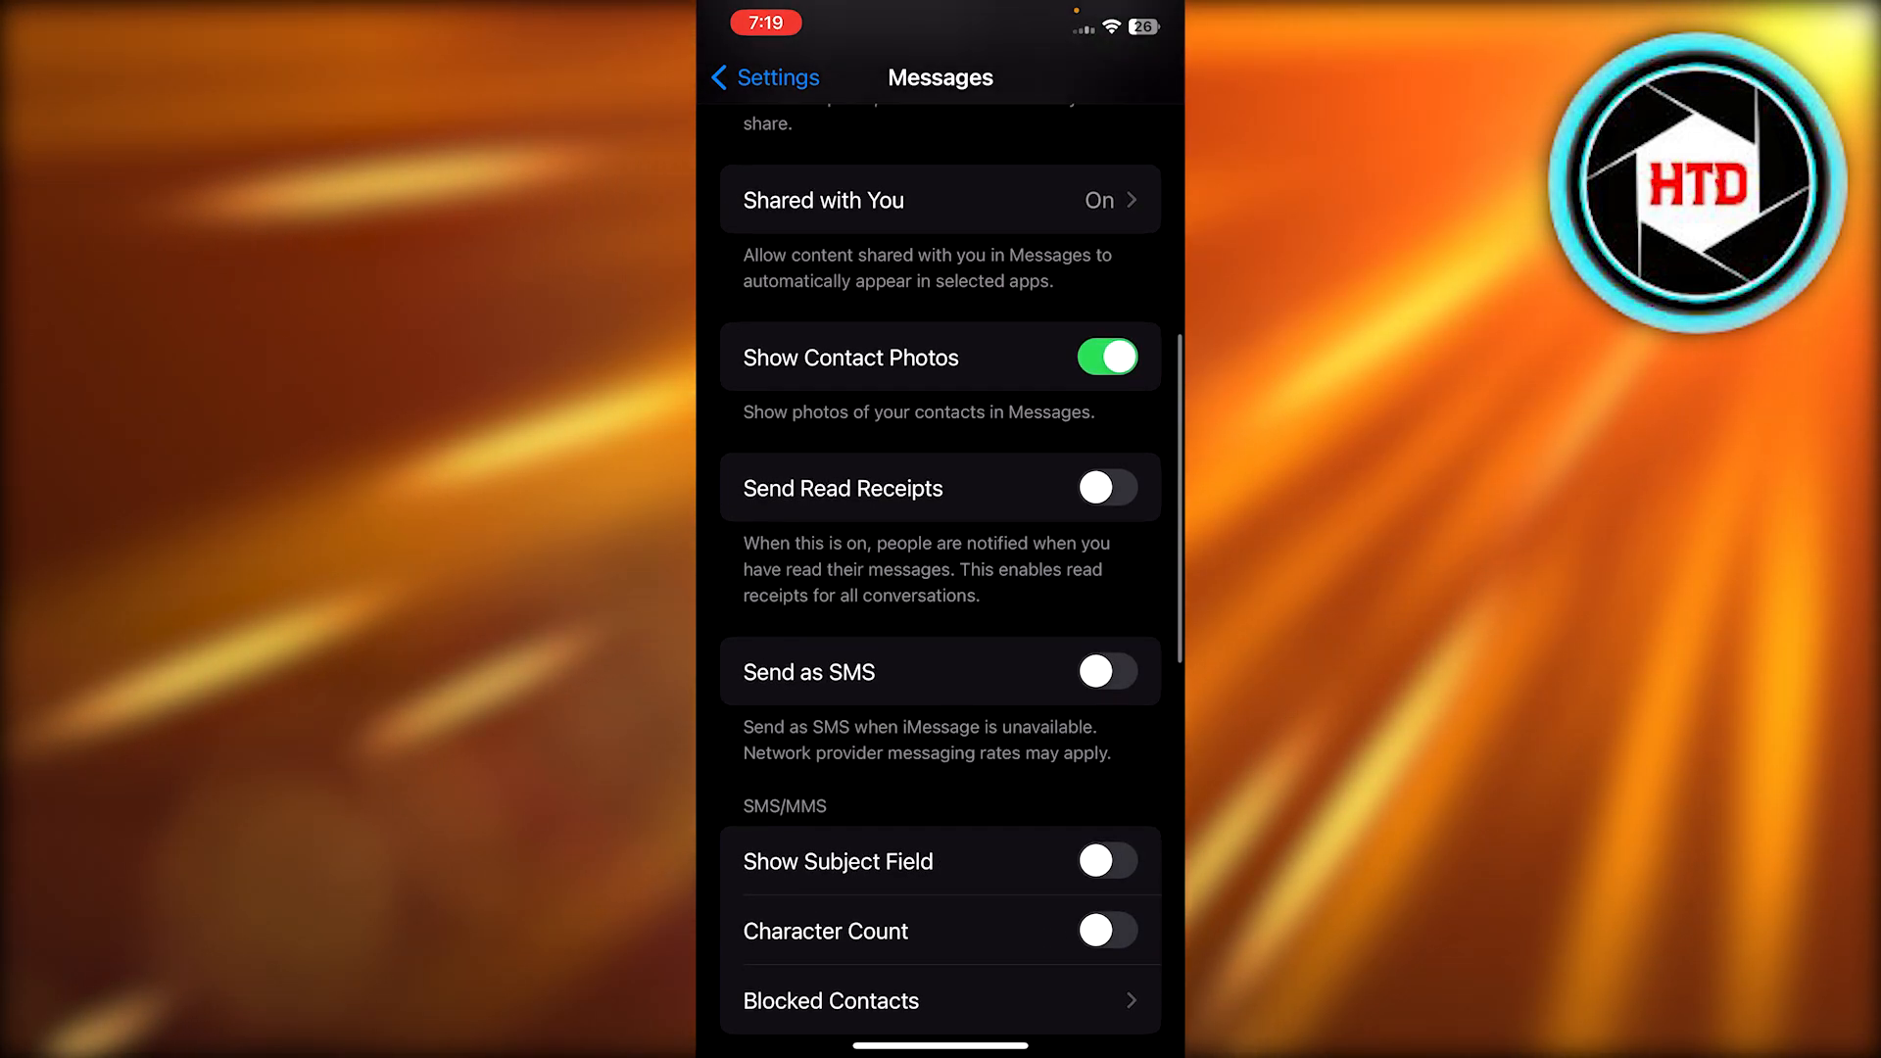
scroll("down", 3)
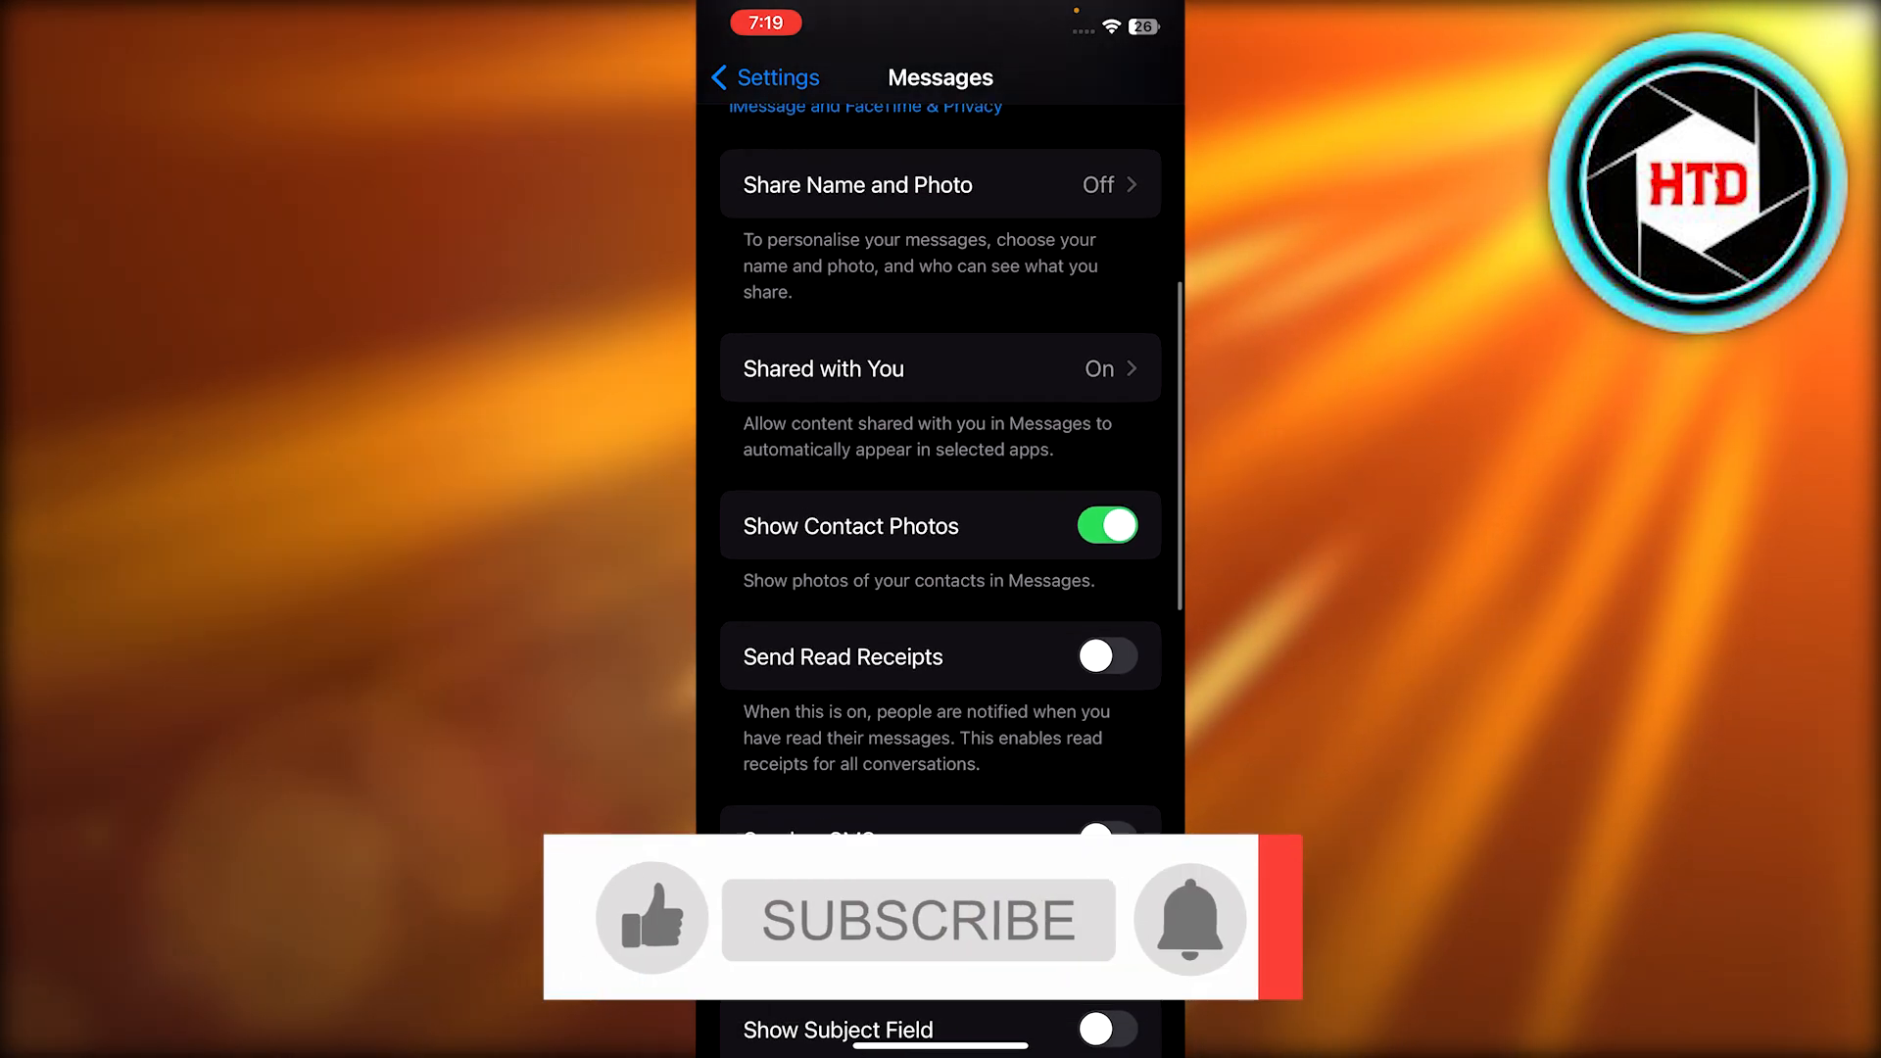
scroll("down", 3)
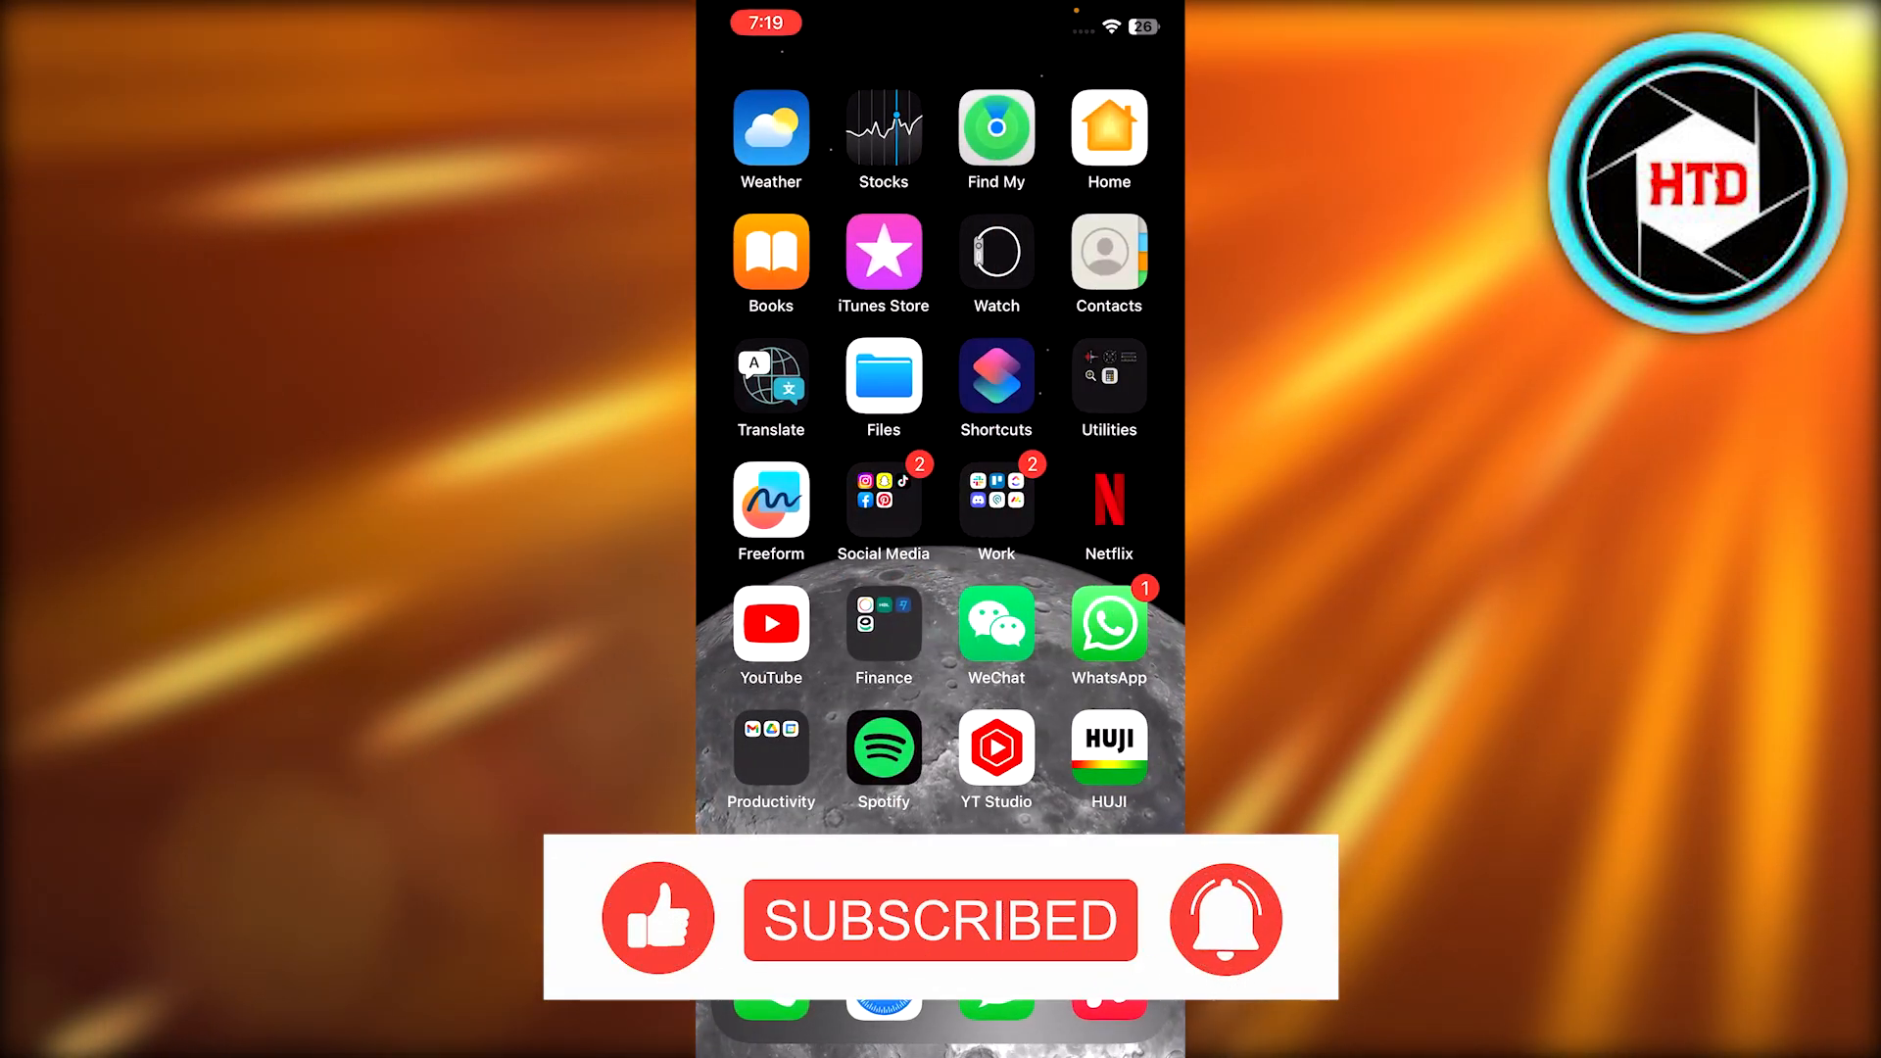
scroll("left", 3)
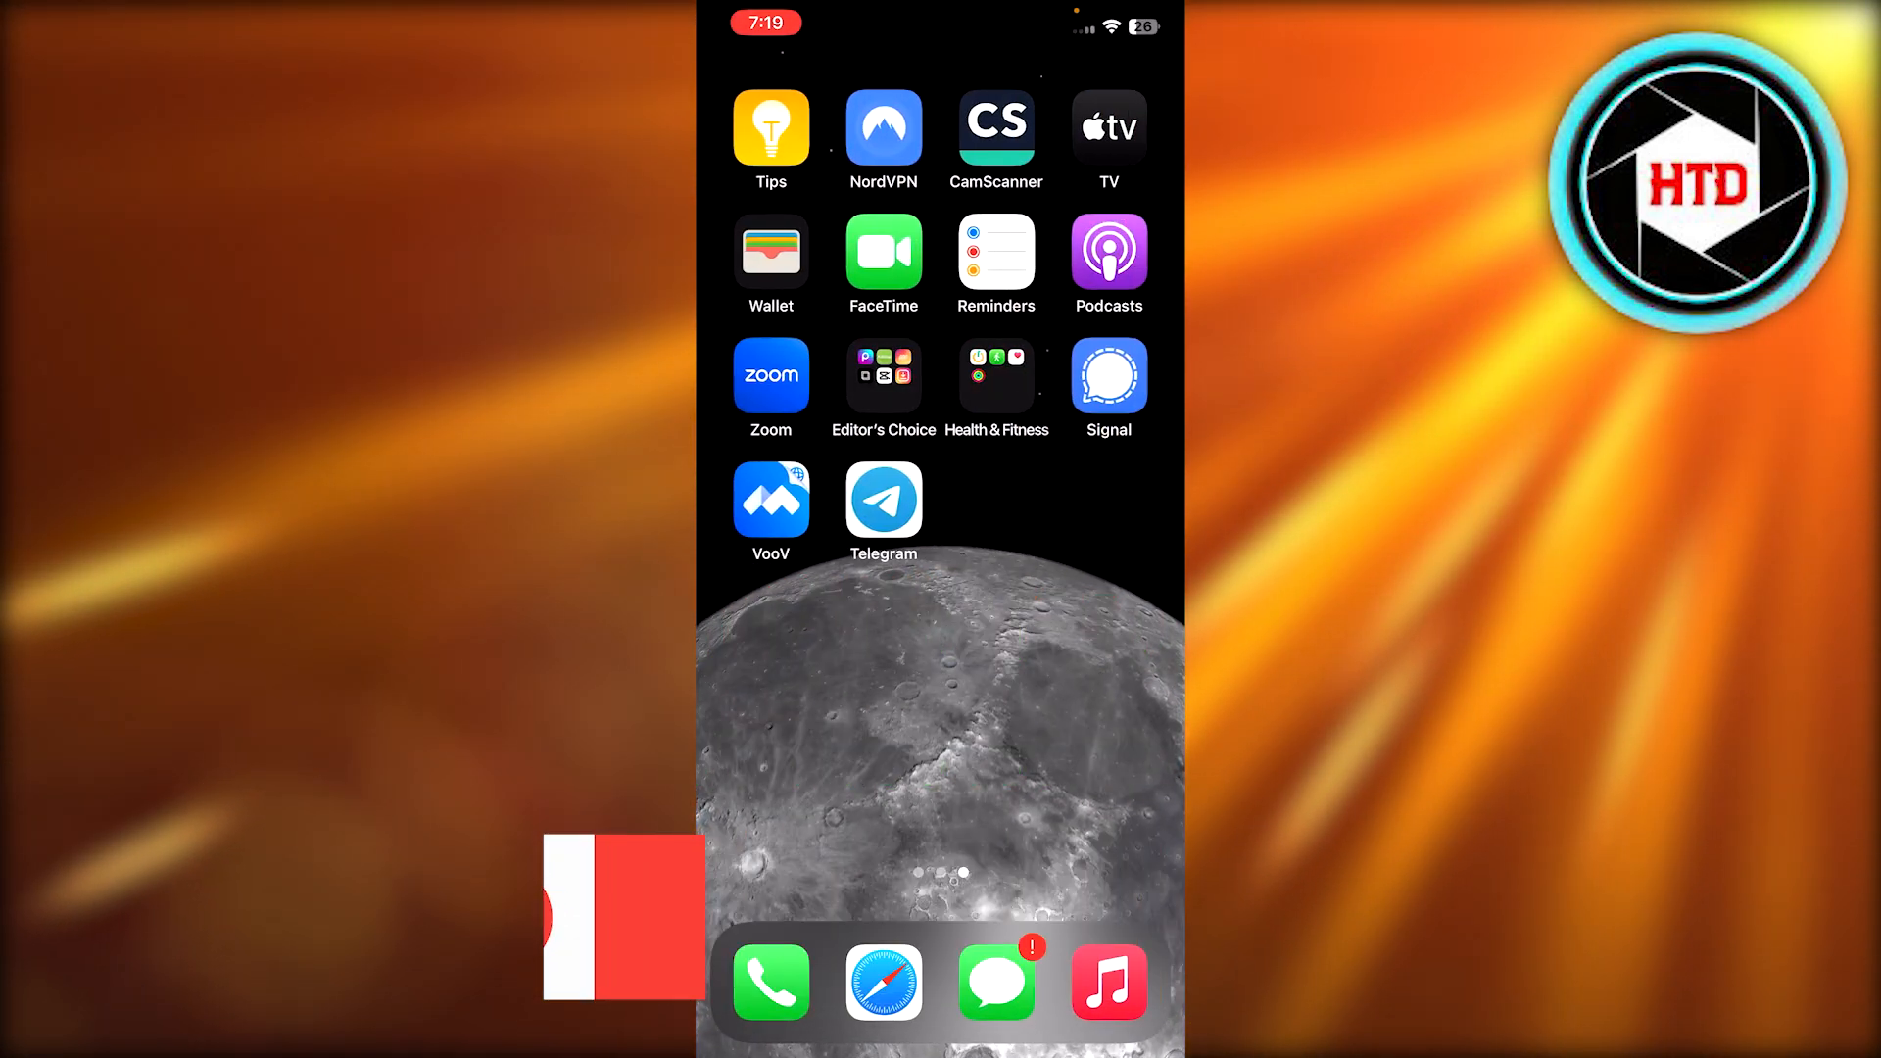